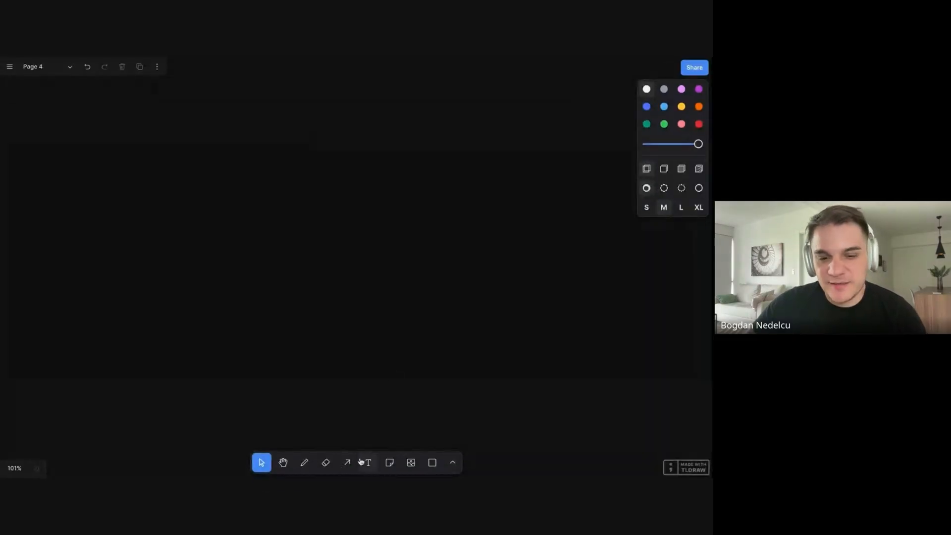
Step: Add a text block reading '1. What are you working on? - product, users, sector, company.' near the top-left
{"action": "left_click", "coordinate": [368, 463]}
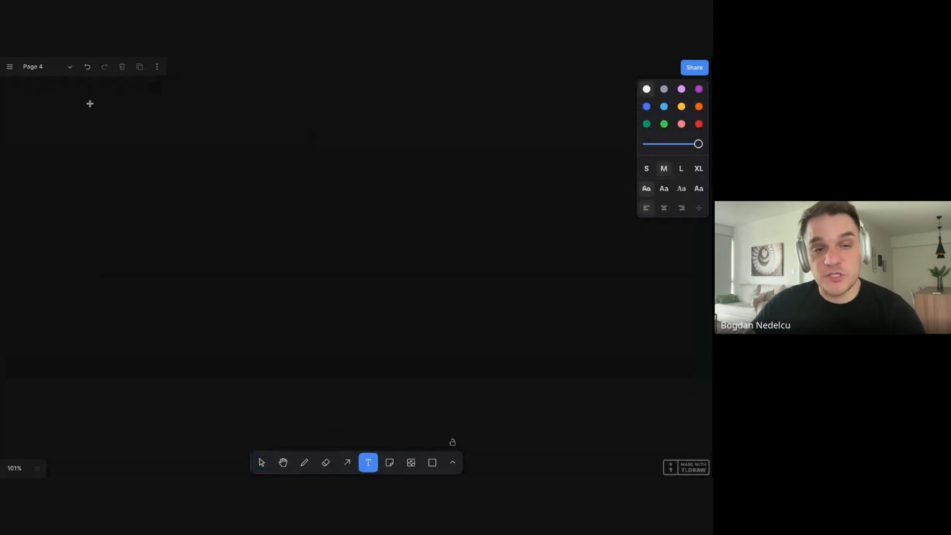
{"action": "left_click", "coordinate": [262, 462]}
{"action": "type", "text": "1."}
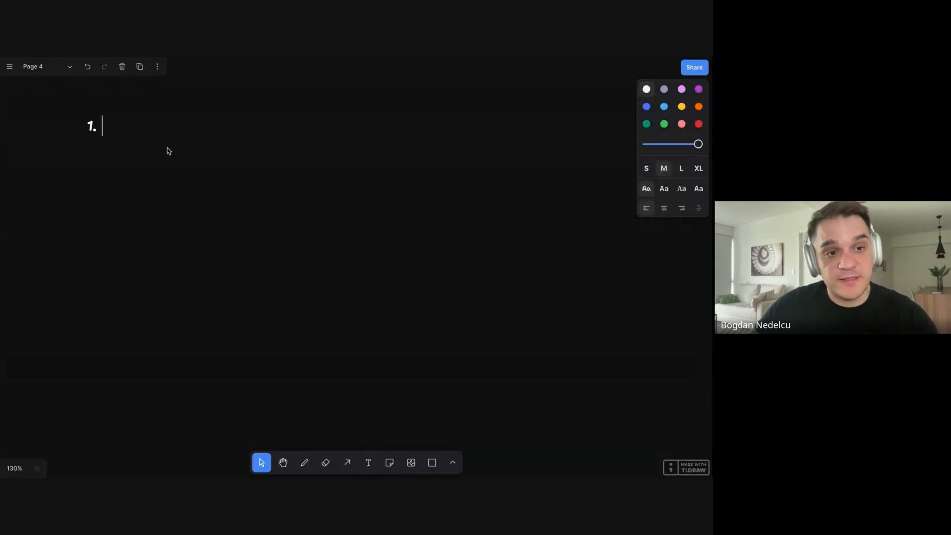
{"action": "type", "text": "What"}
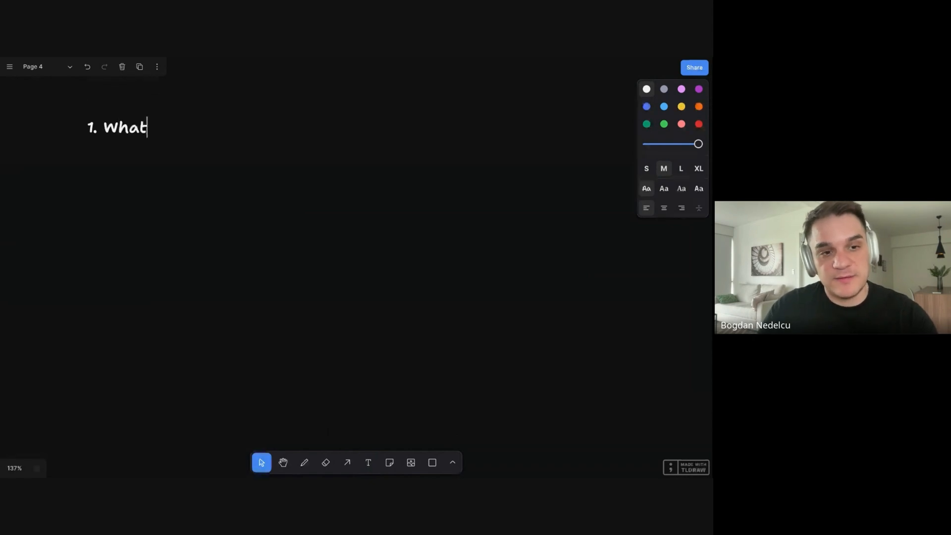
{"action": "type", "text": "are you working on?"}
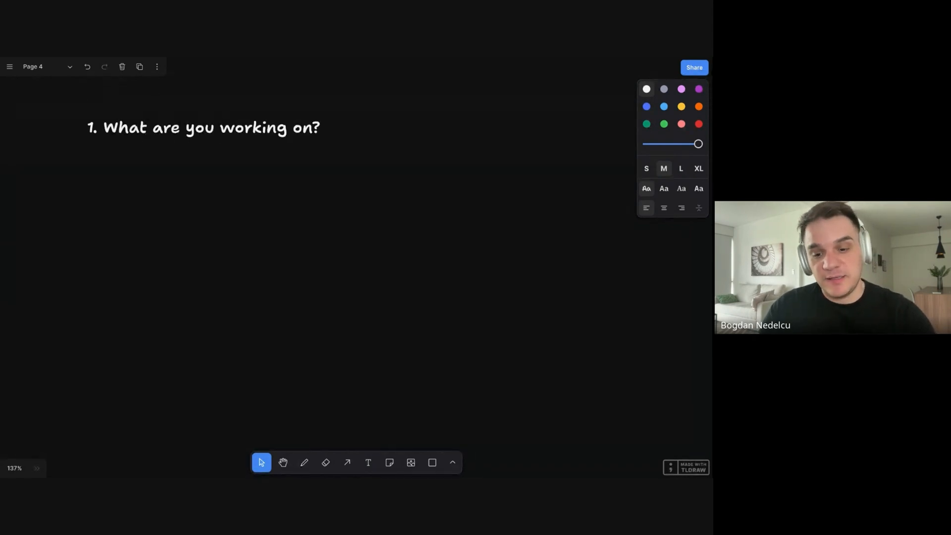
{"action": "type", "text": "-"}
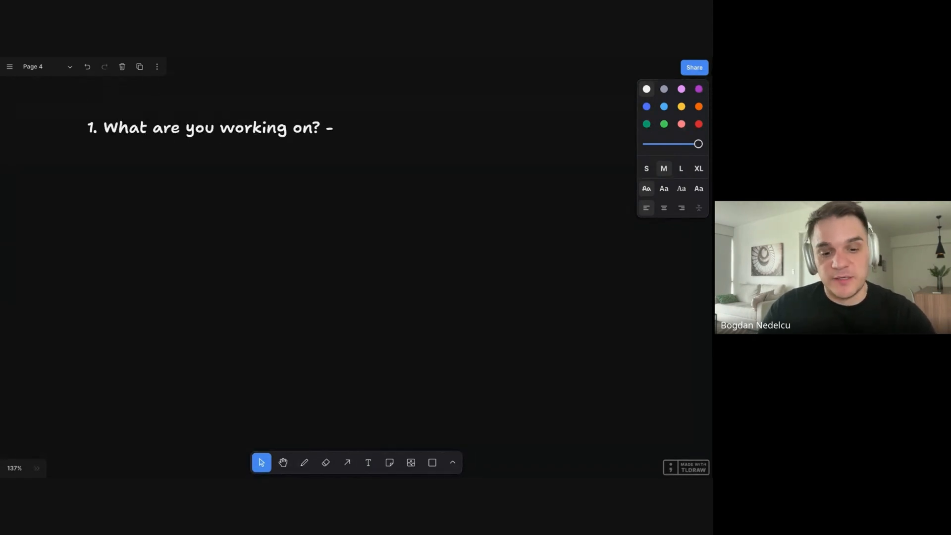
{"action": "type", "text": "product, users,"}
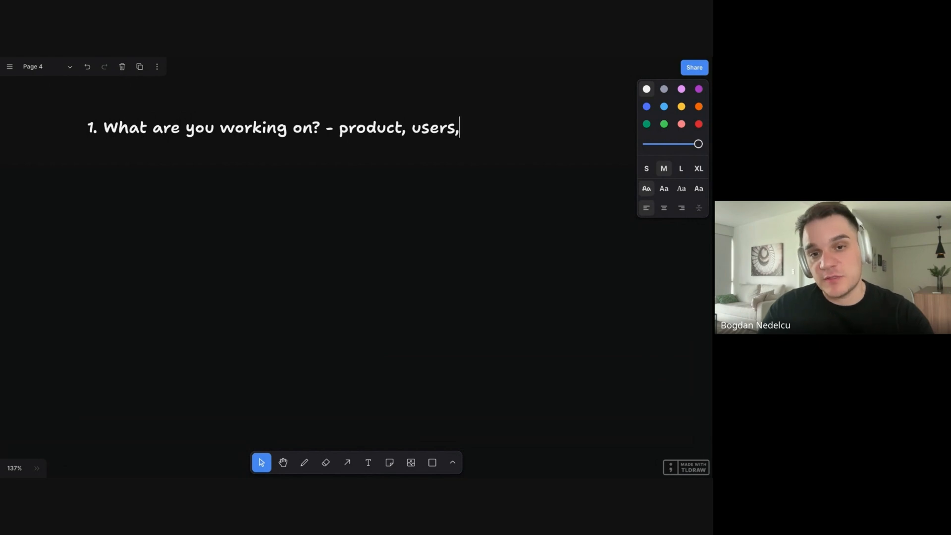
{"action": "type", "text": "sec"}
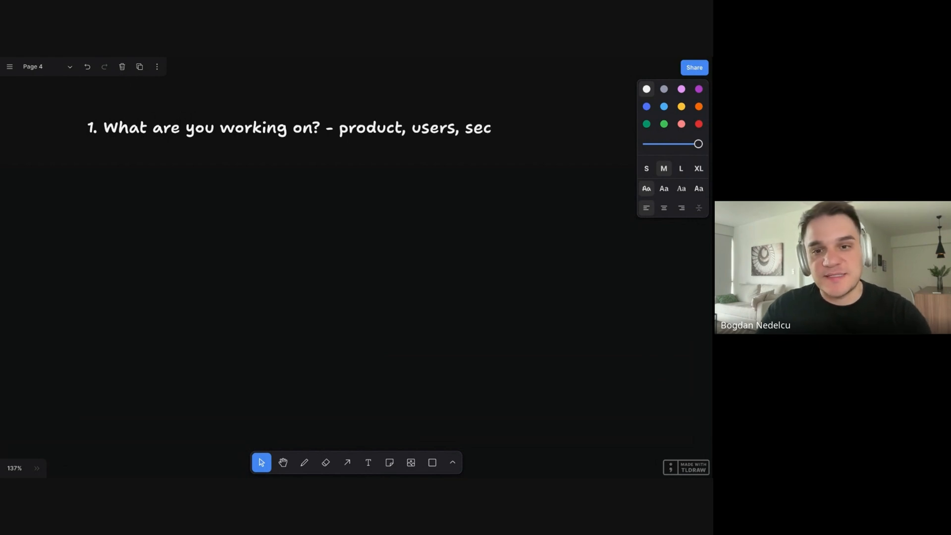
{"action": "type", "text": "tor, copany"}
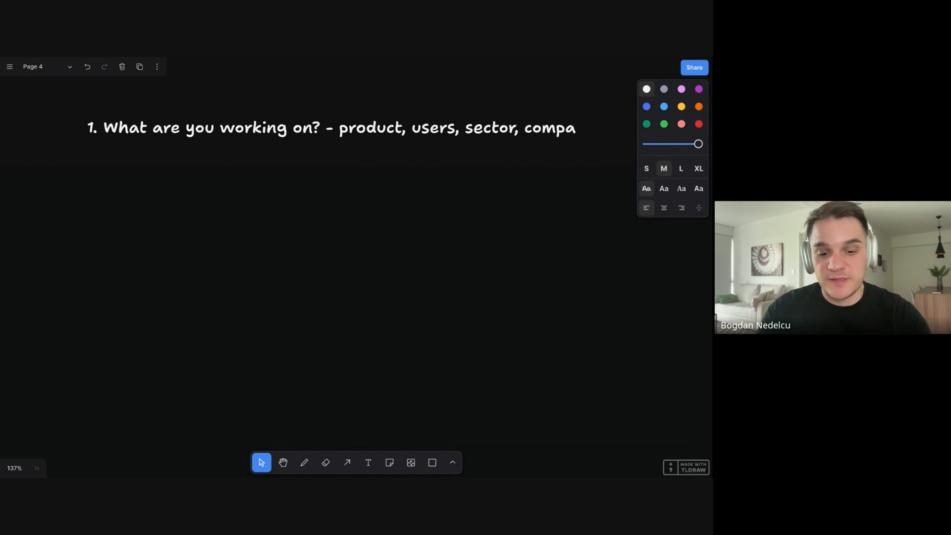
{"action": "type", "text": "ny."}
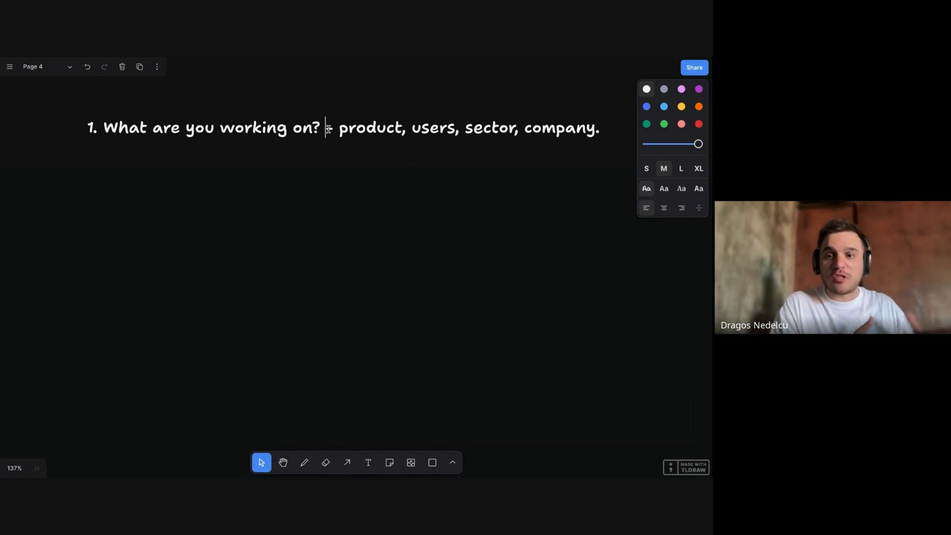
Step: Break the details onto their own line and add a '- eng perspective' sub-bullet
{"action": "key", "text": "Enter"}
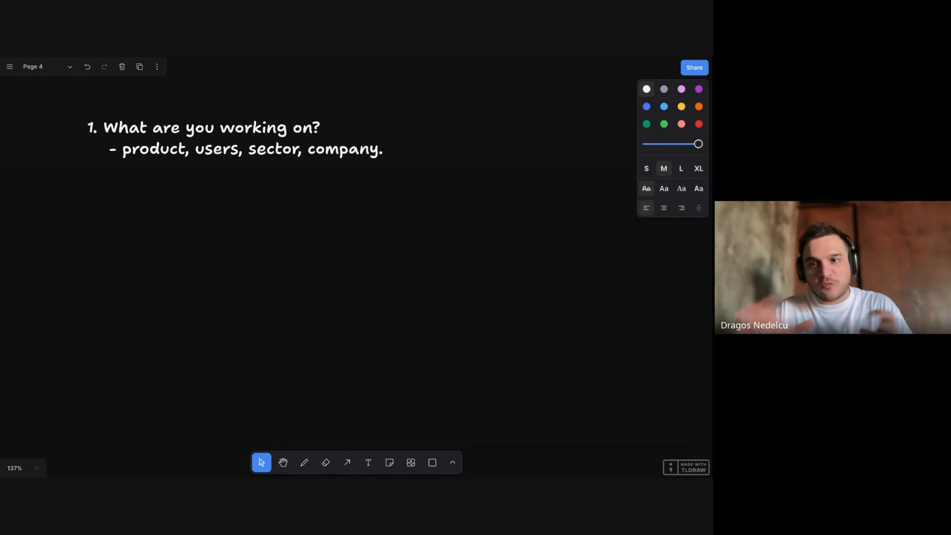
{"action": "mouse_move", "coordinate": [441, 97]}
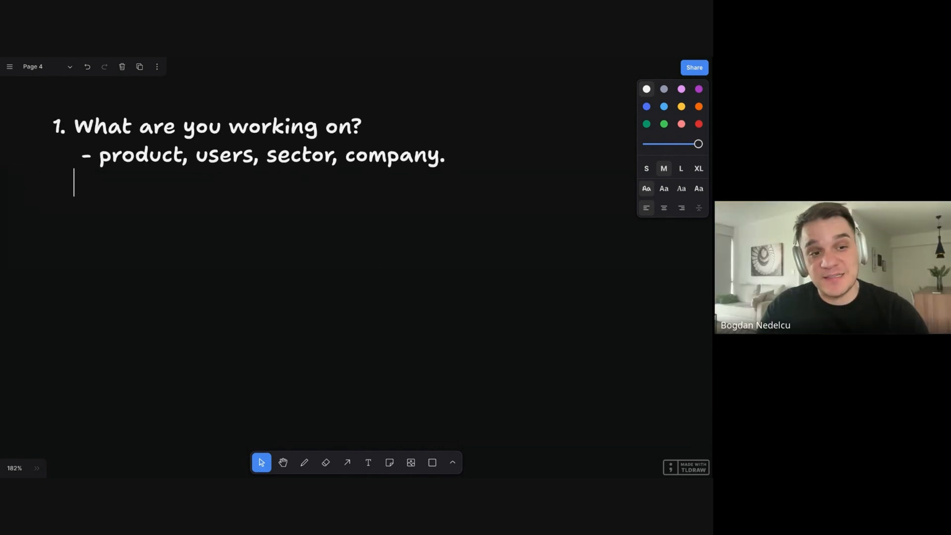
{"action": "type", "text": "-"}
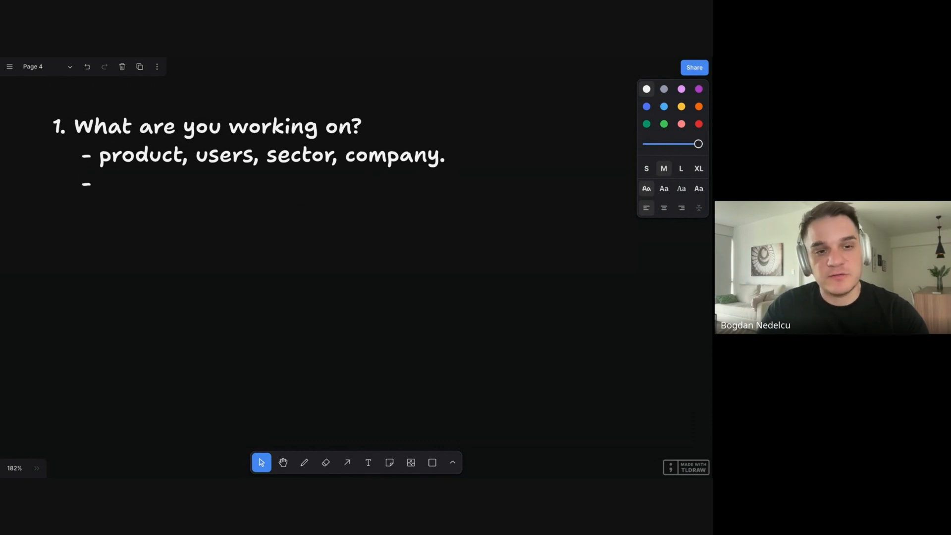
{"action": "type", "text": "em"}
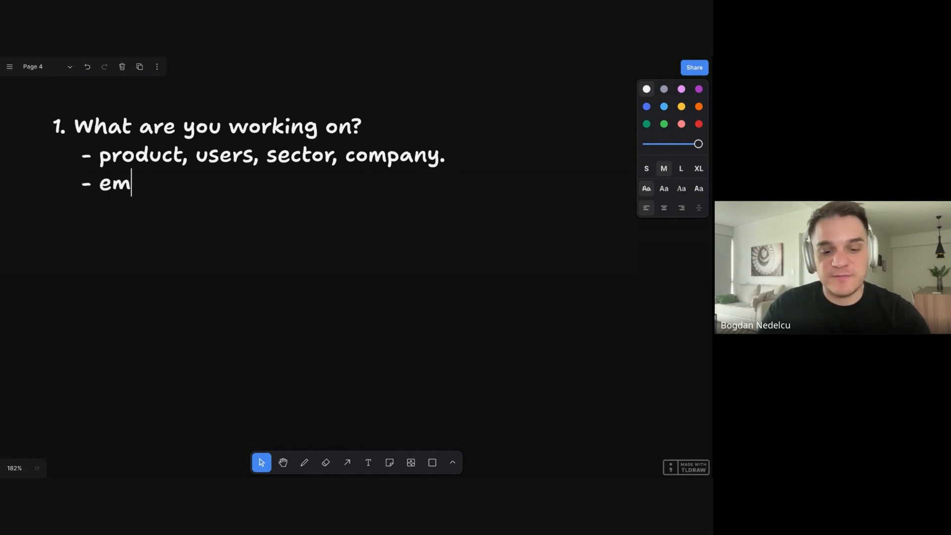
{"action": "type", "text": "g ["}
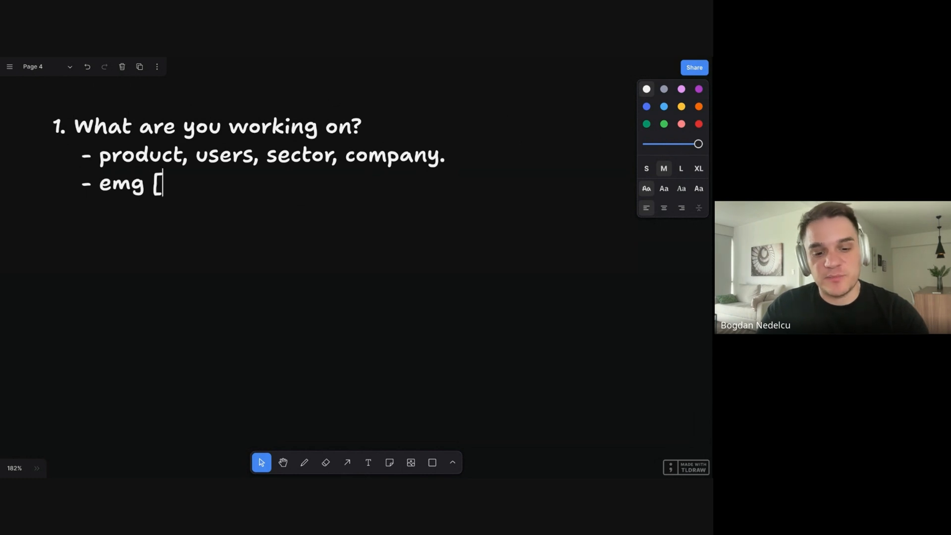
{"action": "type", "text": "perspective"}
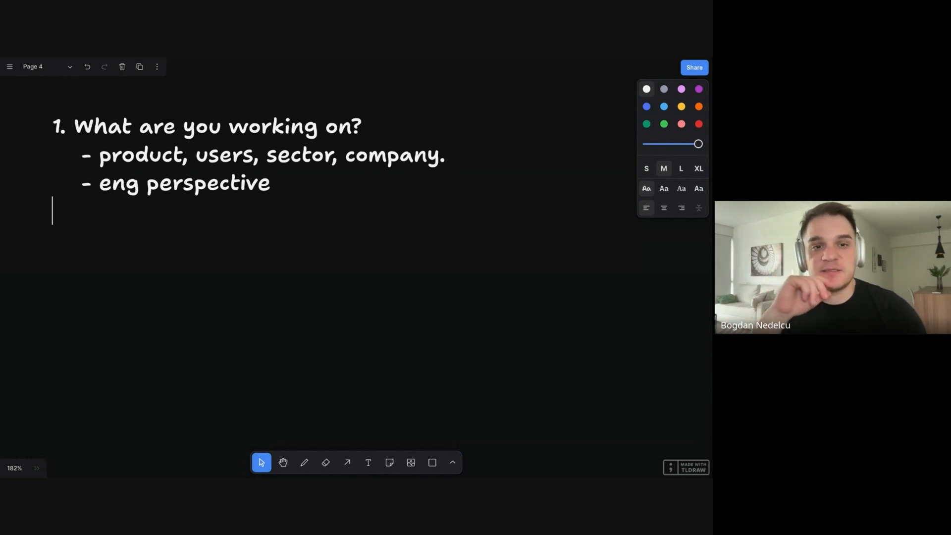
Step: Add '2. How does the team look like? Your role' with team size, AGILE and 2 weeks Sprints bullets
{"action": "type", "text": "2"}
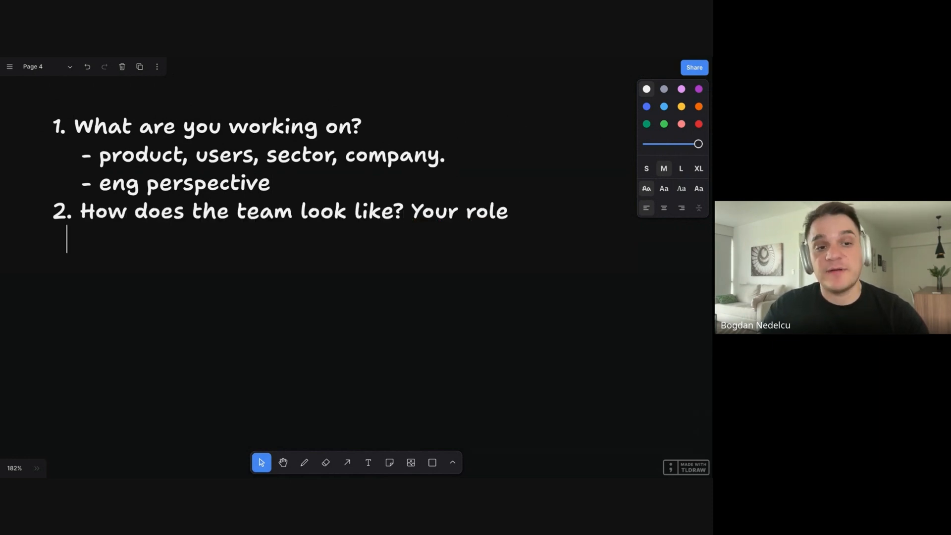
{"action": "type", "text": "- team"}
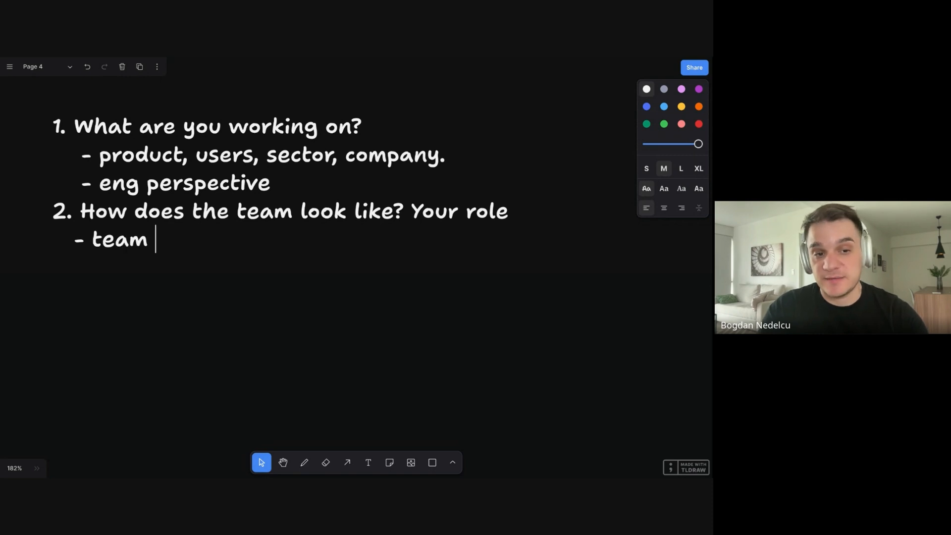
{"action": "type", "text": "size"}
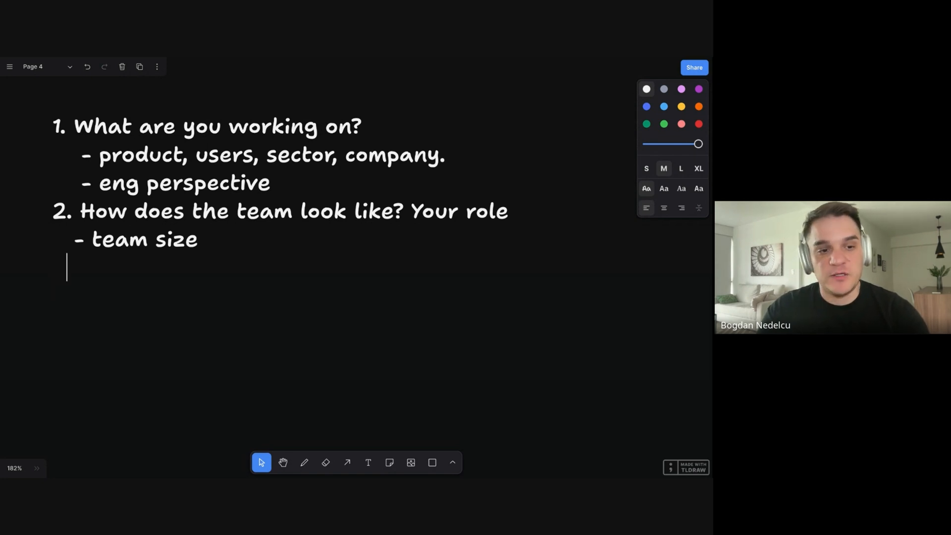
{"action": "type", "text": "- AGILE process"}
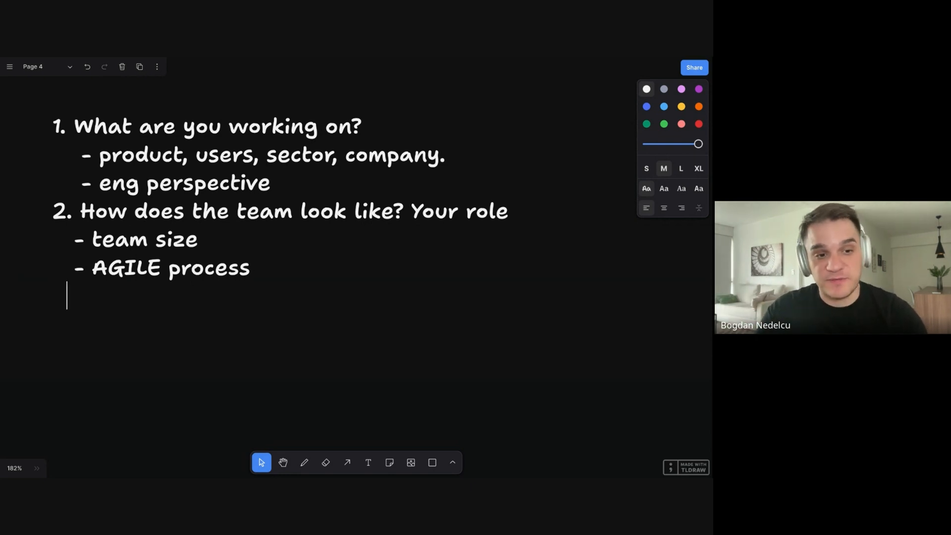
{"action": "type", "text": "-"}
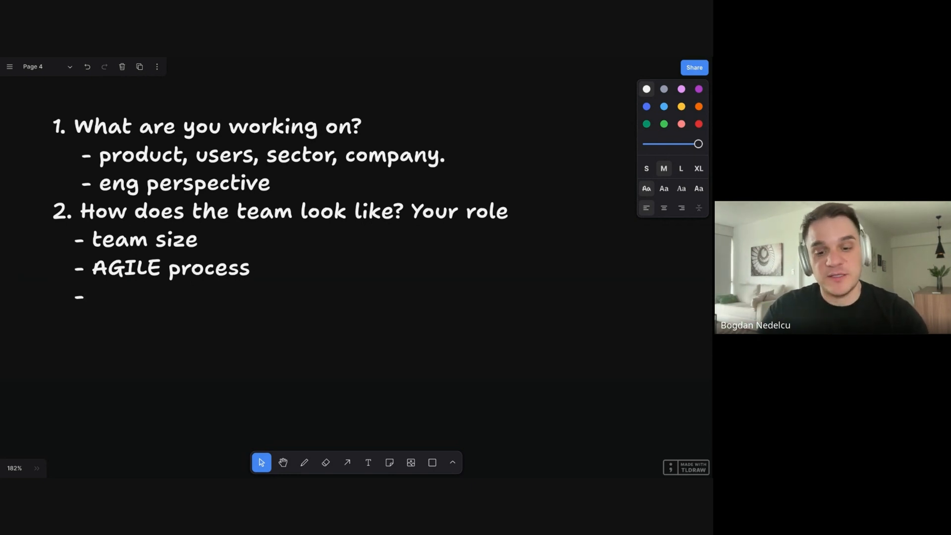
{"action": "type", "text": "2"}
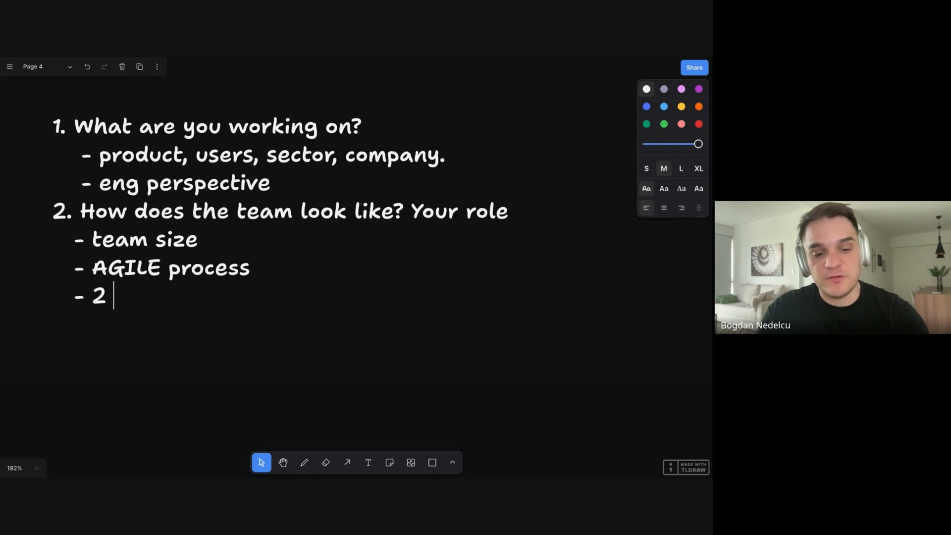
{"action": "type", "text": "weeks Sprints,"}
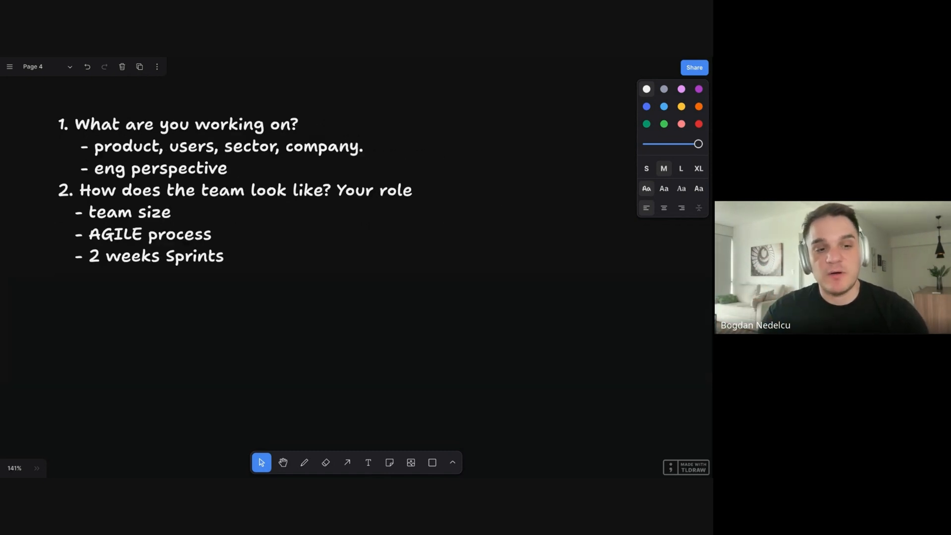
Step: Add '3. Architecture / System' on a new line after the team bullets
{"action": "type", "text": "3. Architecture."}
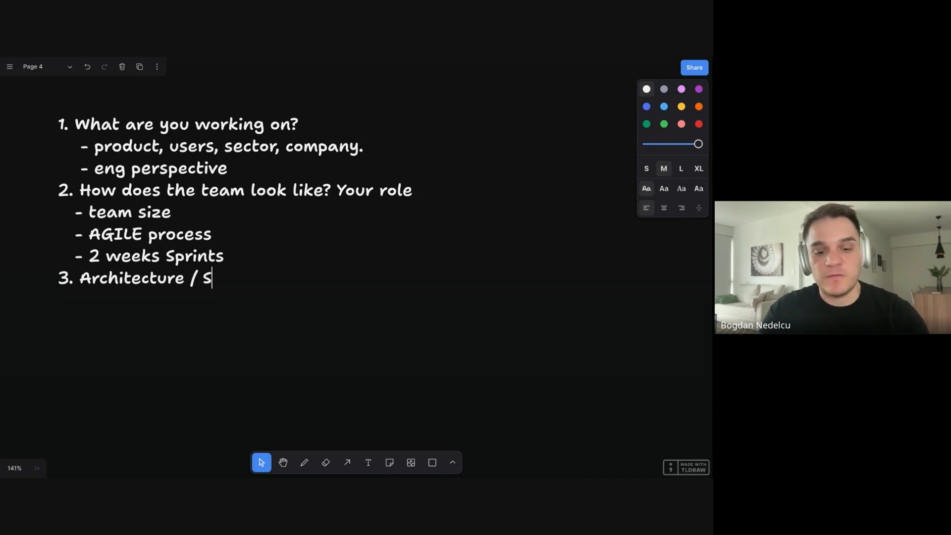
{"action": "type", "text": "ystem"}
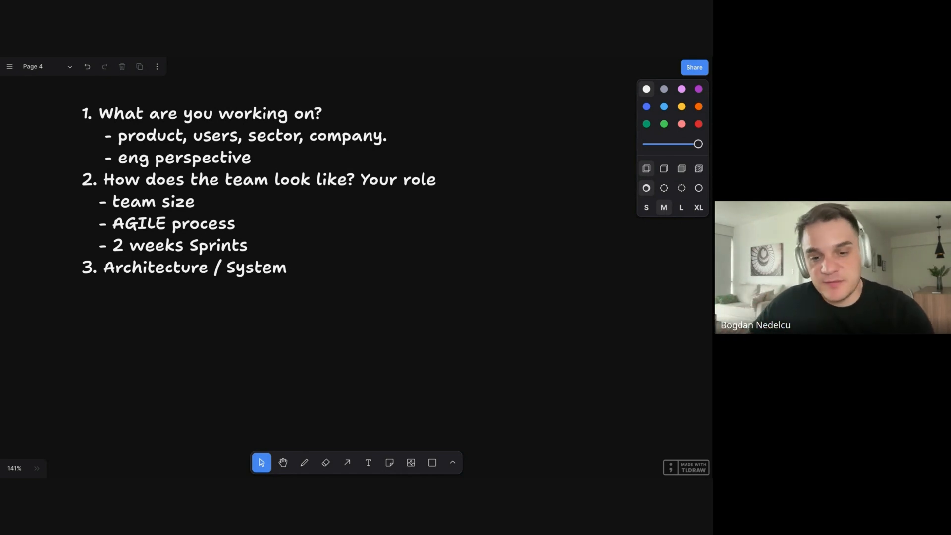
Step: Draw an FE ellipse and a CDN box with an arrow from CDN to FE
{"action": "left_click", "coordinate": [432, 462]}
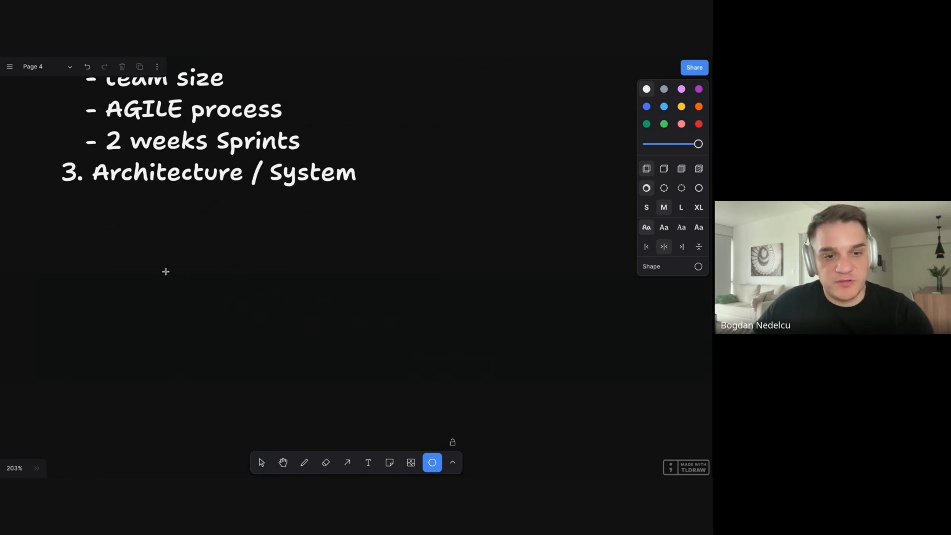
{"action": "left_click_drag", "start_coordinate": [165, 271], "coordinate": [238, 330]}
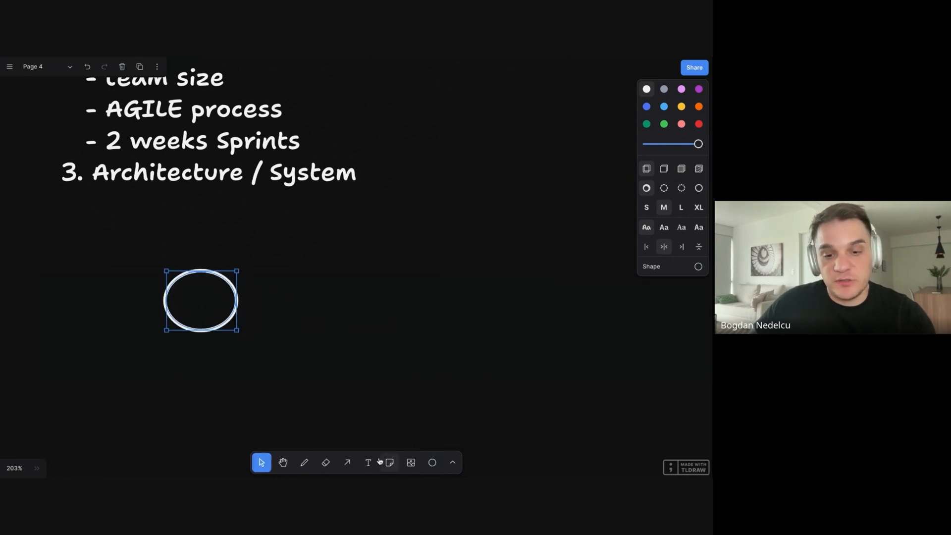
{"action": "type", "text": "FE"}
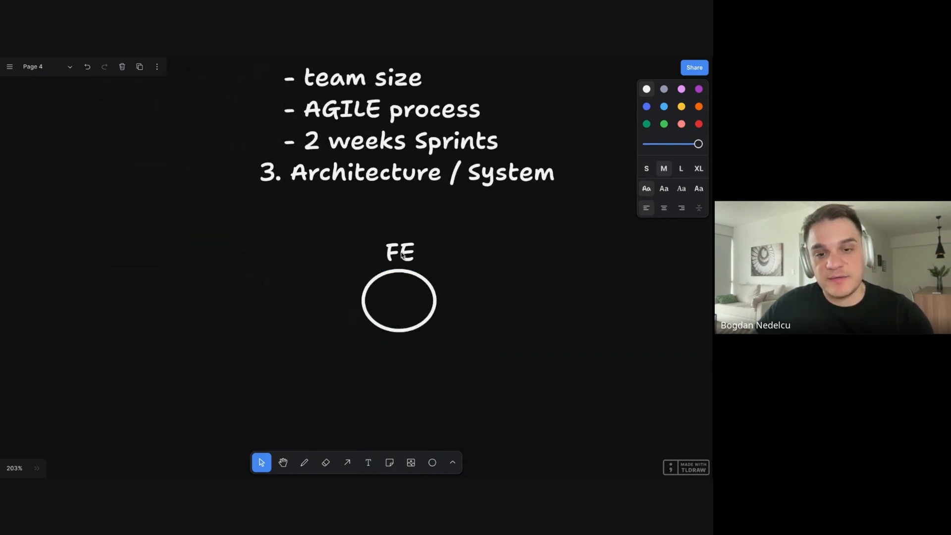
{"action": "type", "text": "CDN"}
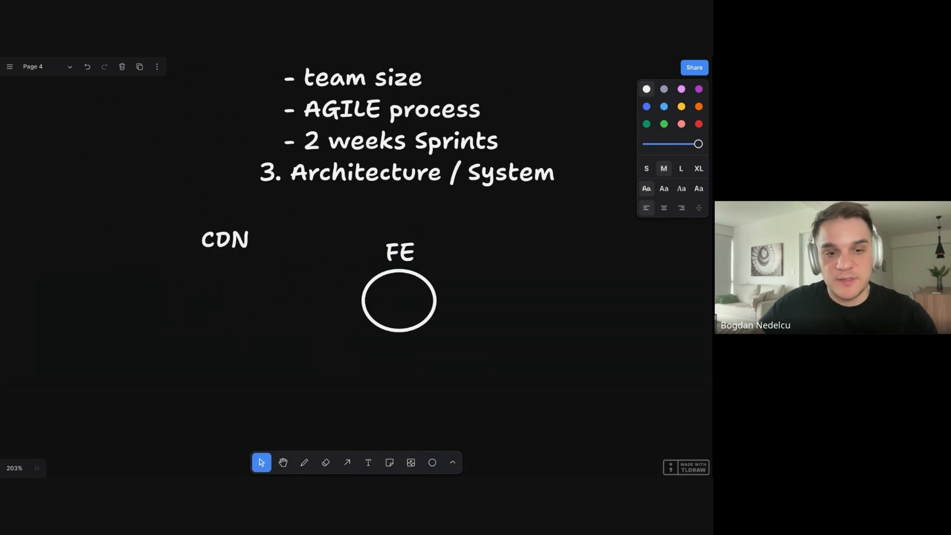
{"action": "left_click", "coordinate": [454, 464]}
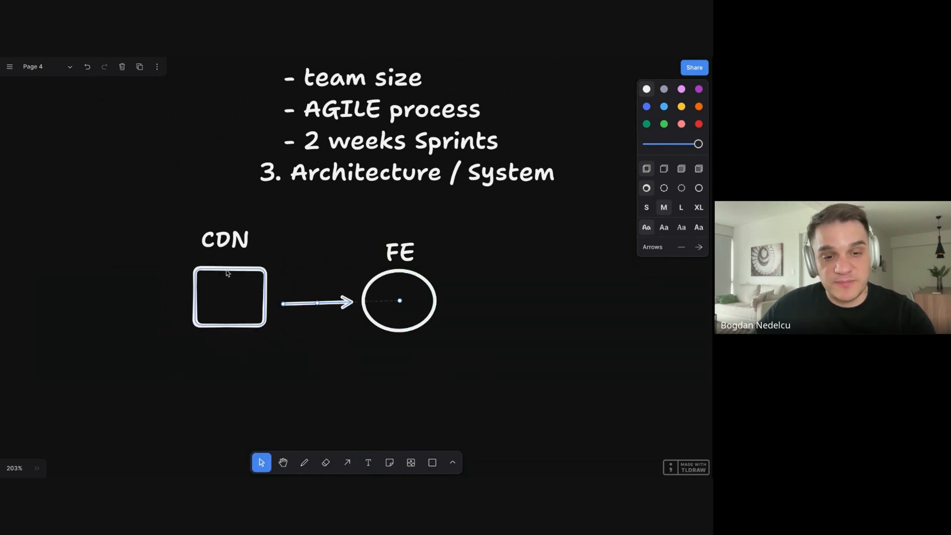
{"action": "left_click", "coordinate": [399, 301]}
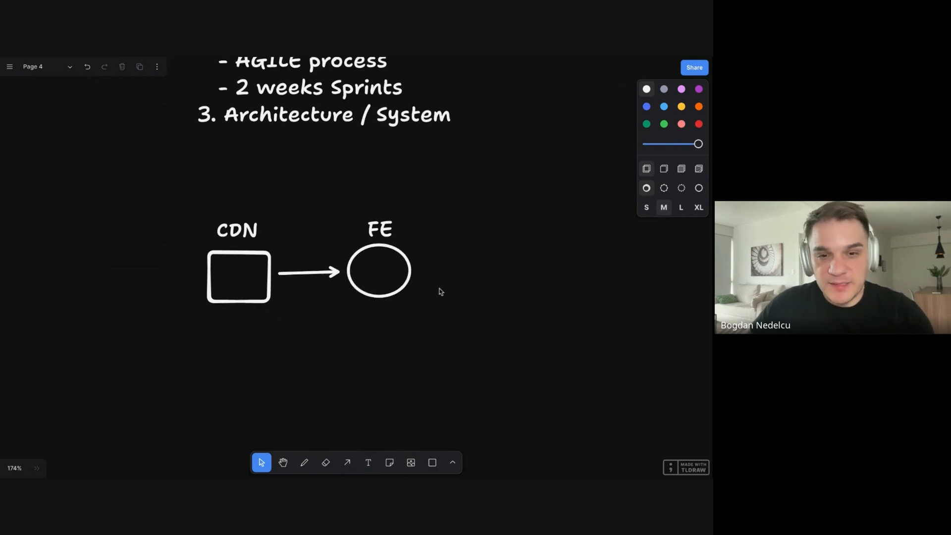
Step: Add three BE circles and enclose them in a dashed frame
{"action": "left_click", "coordinate": [379, 271]}
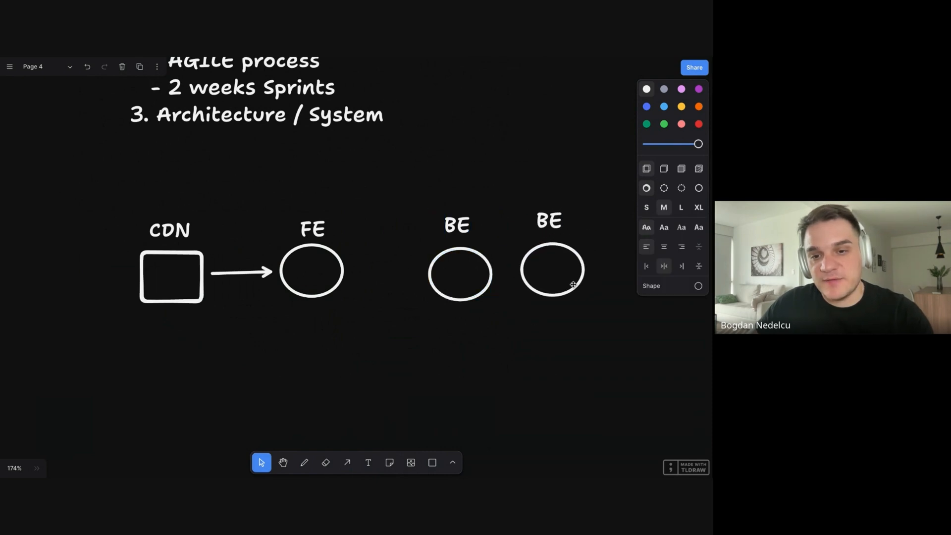
{"action": "left_click_drag", "start_coordinate": [550, 271], "coordinate": [477, 374]}
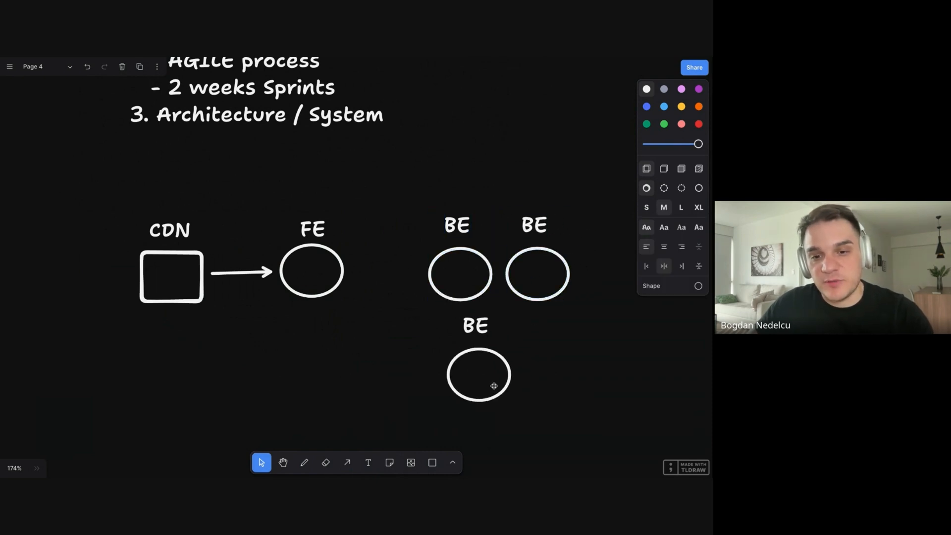
{"action": "left_click_drag", "start_coordinate": [479, 375], "coordinate": [461, 373]}
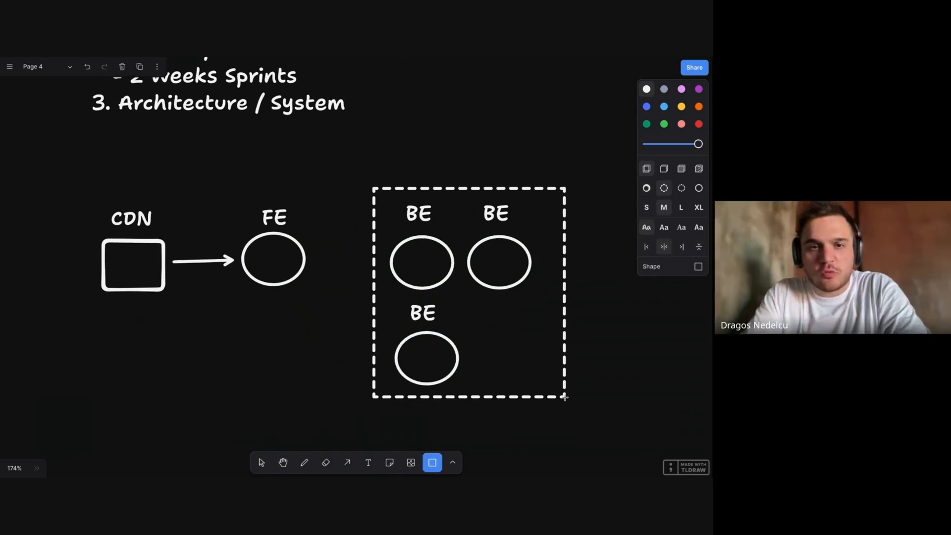
Step: Link FE to the dashed group, label it Microservices, and add a Database box to its right
{"action": "left_click", "coordinate": [347, 462]}
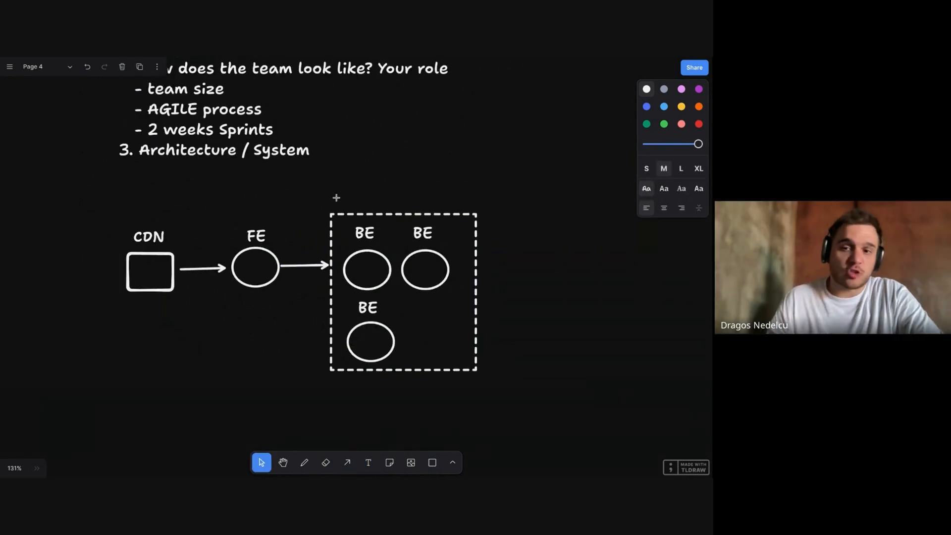
{"action": "type", "text": "Microservices"}
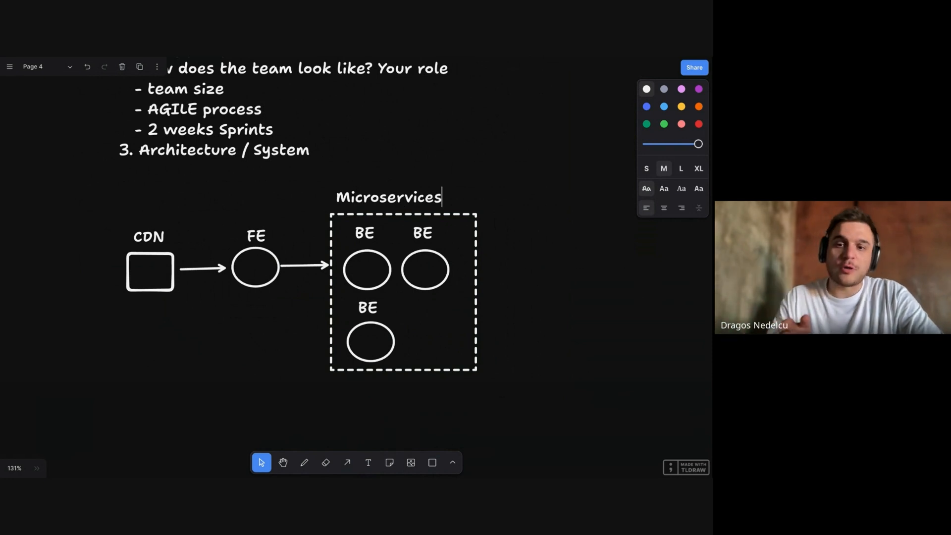
{"action": "left_click", "coordinate": [431, 462]}
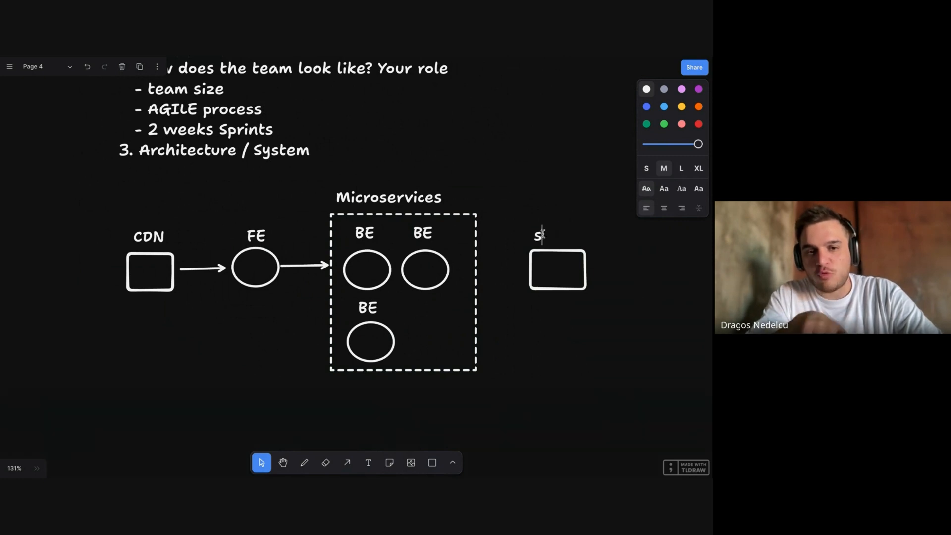
{"action": "type", "text": "atabase"}
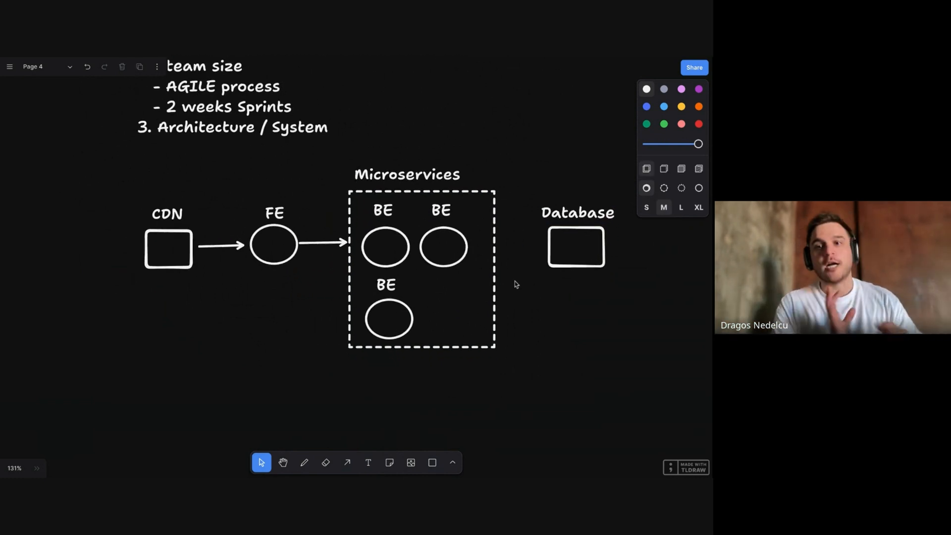
Step: Stack an Identity Server box and a Logging box beneath the Database box
{"action": "double_click", "coordinate": [407, 174]}
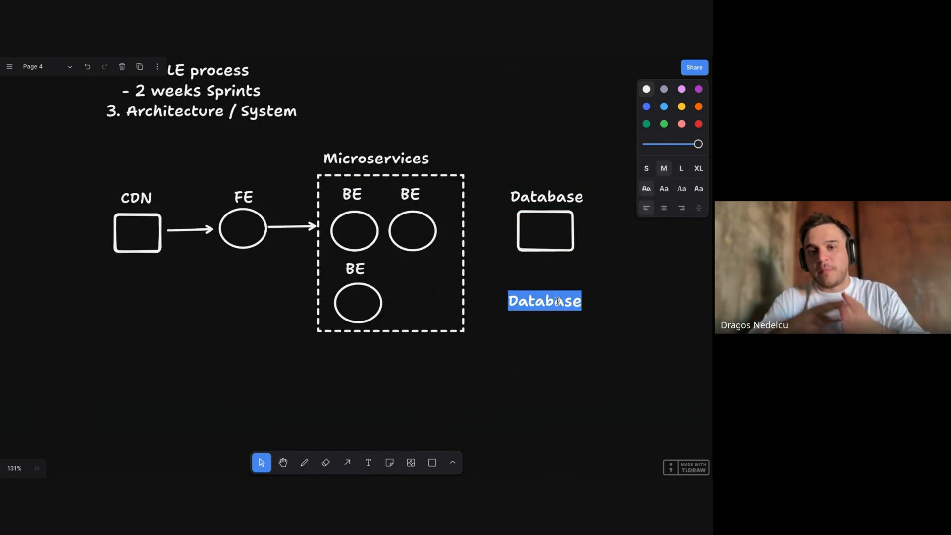
{"action": "type", "text": "Iden"}
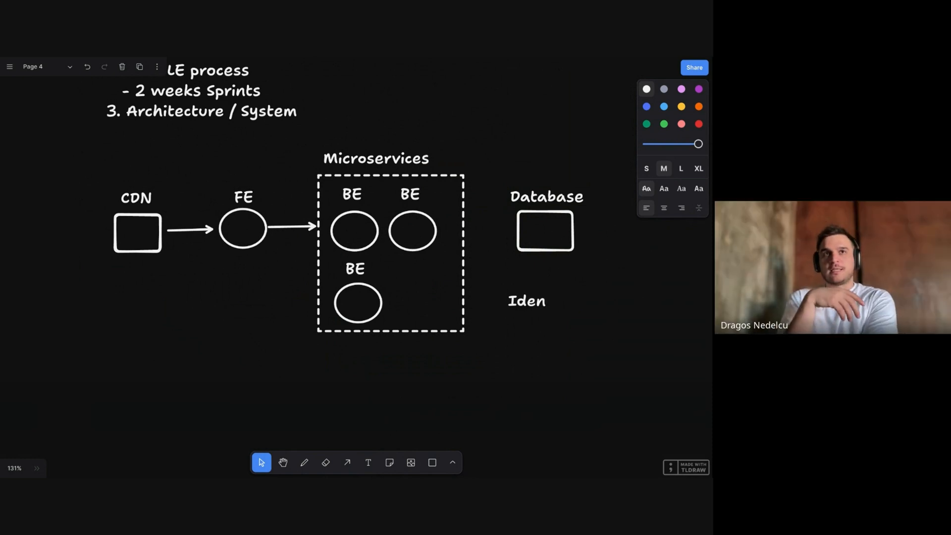
{"action": "type", "text": "tity Server"}
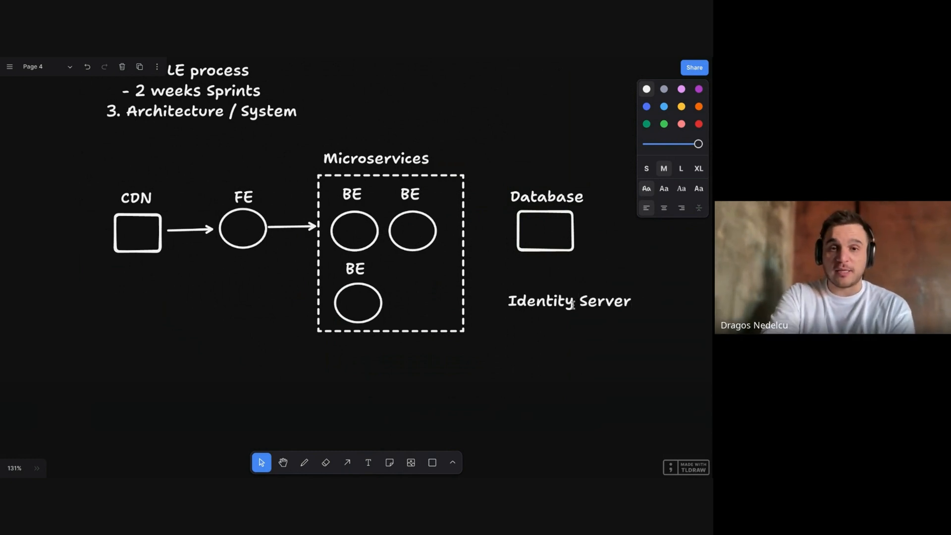
{"action": "left_click_drag", "start_coordinate": [512, 318], "coordinate": [578, 351]}
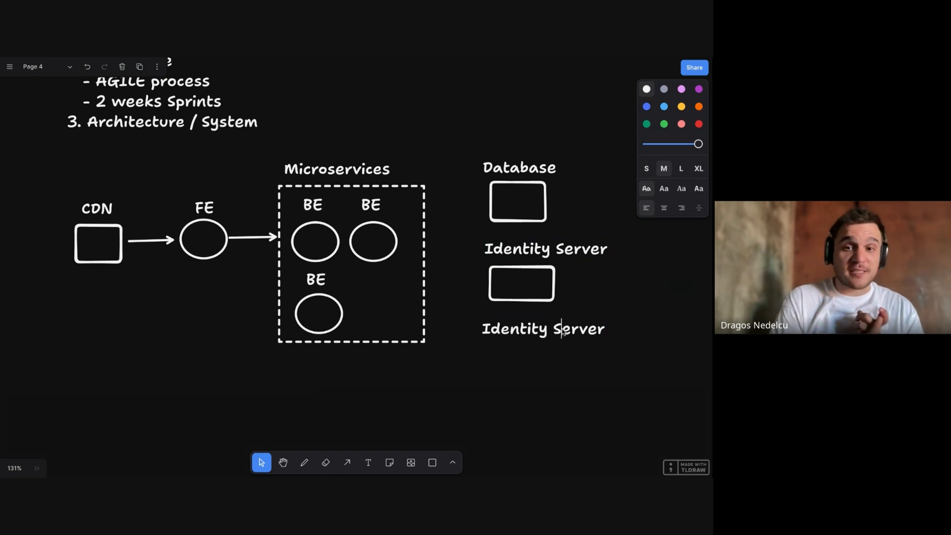
{"action": "type", "text": "Log"}
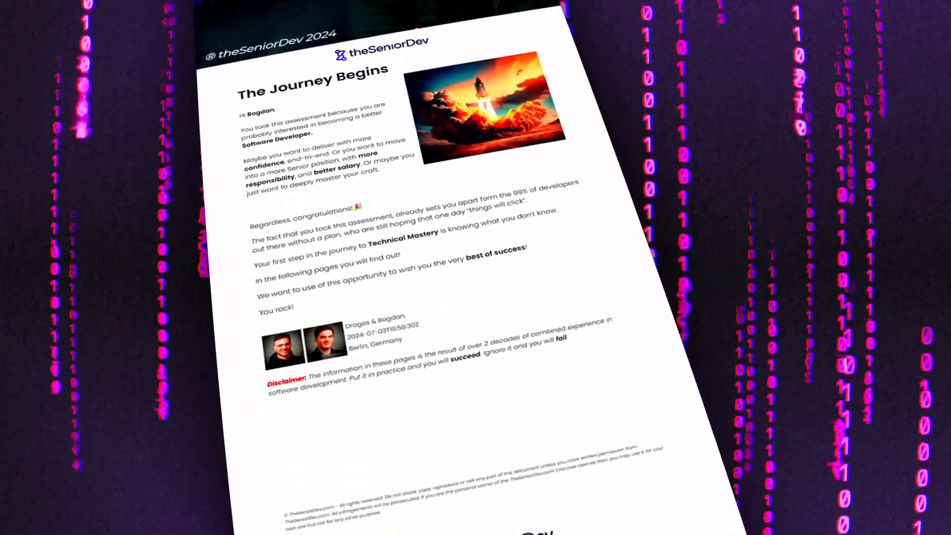
Step: Scroll the assessment report down to the Technical Assessment Results page
{"action": "scroll", "scroll_direction": "down", "scroll_amount": 3}
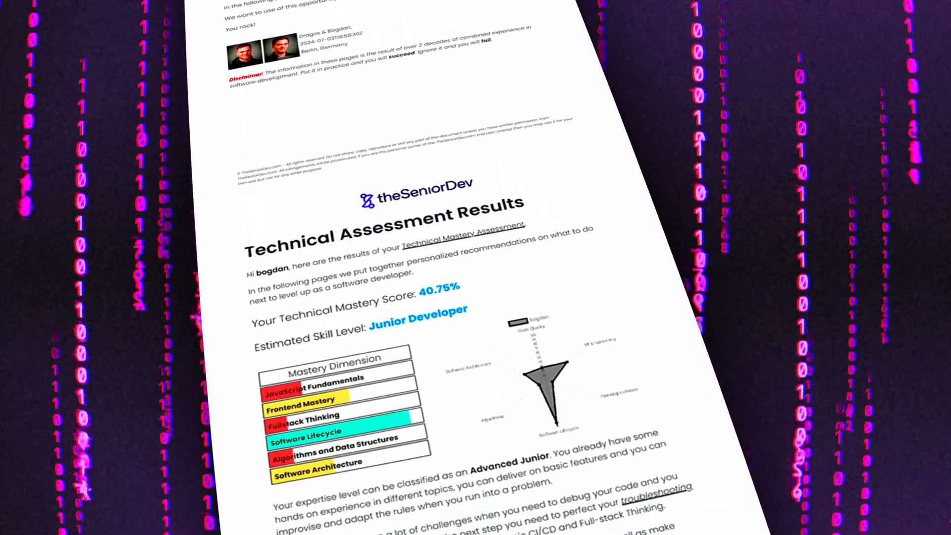
{"action": "scroll", "scroll_direction": "down", "scroll_amount": 3}
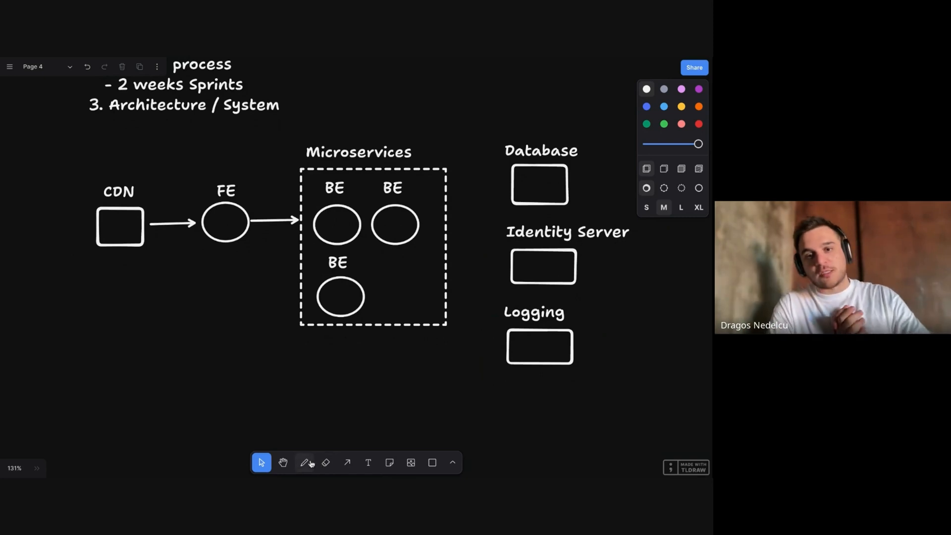
{"action": "mouse_move", "coordinate": [339, 349]}
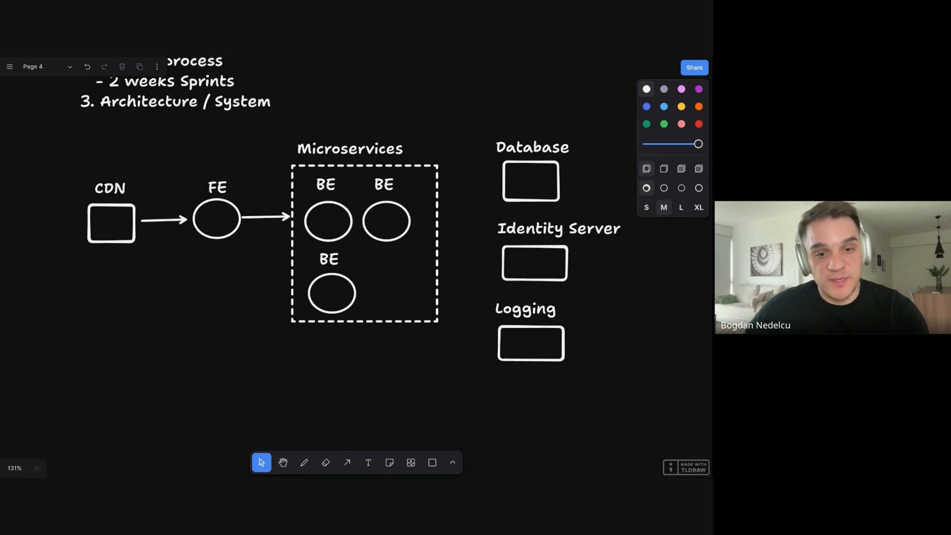
{"action": "mouse_move", "coordinate": [349, 345]}
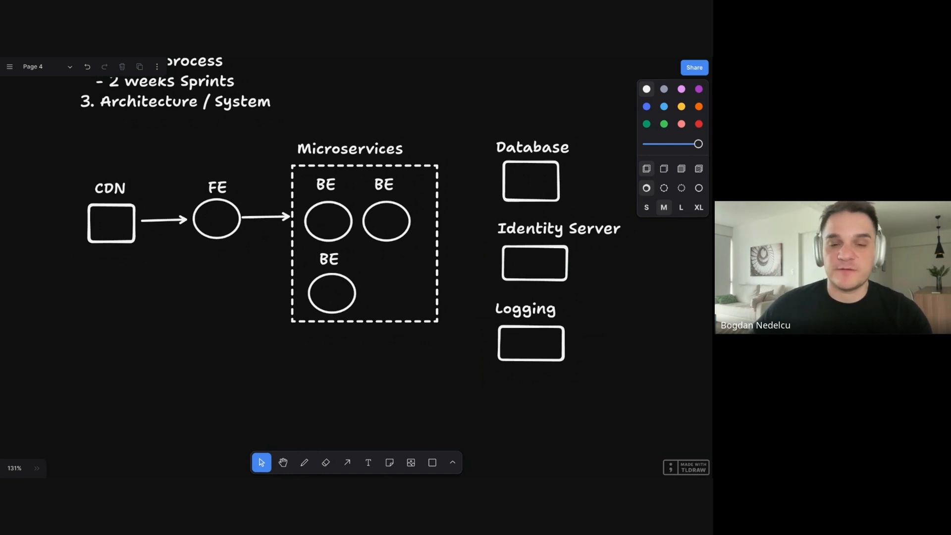
{"action": "mouse_move", "coordinate": [411, 313]}
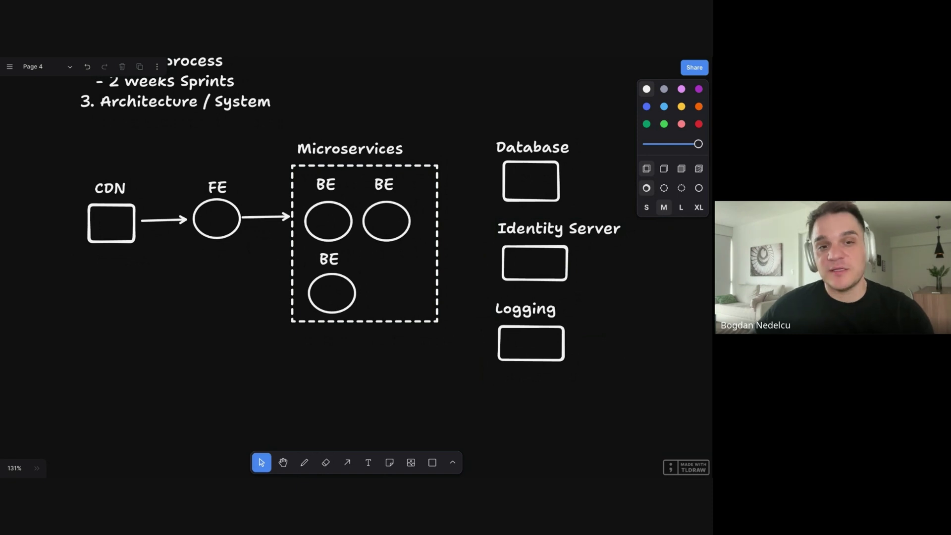
{"action": "mouse_move", "coordinate": [458, 217]}
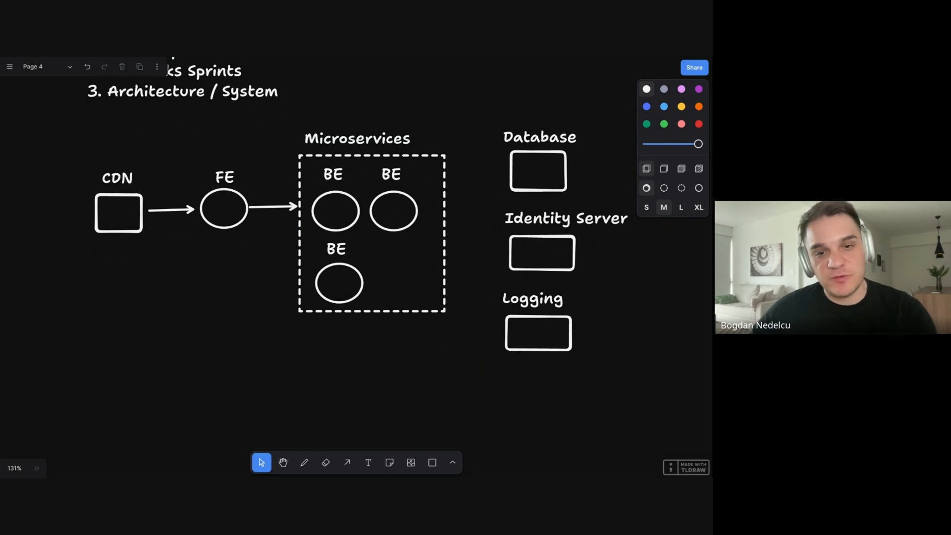
Step: Add the heading '4. Software Lifecycle' below the architecture diagram
{"action": "left_click", "coordinate": [304, 463]}
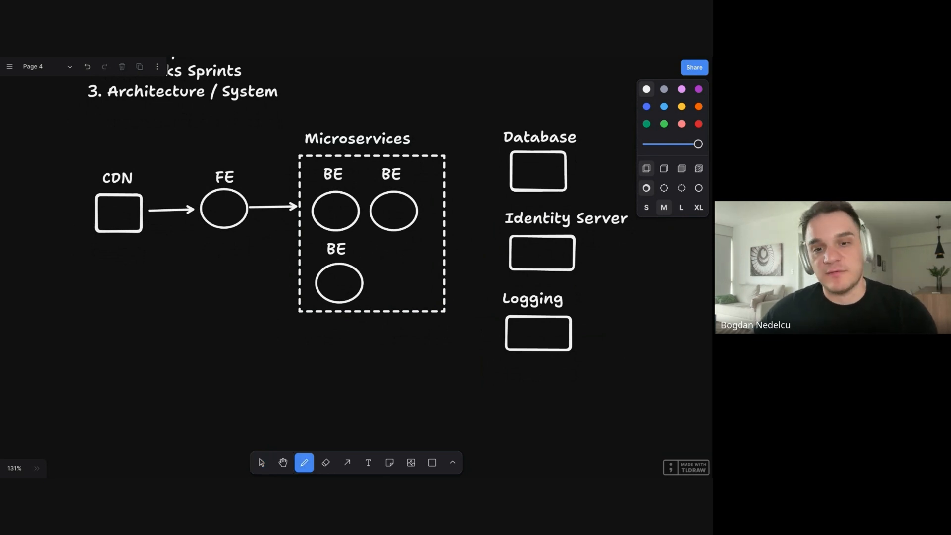
{"action": "left_click", "coordinate": [262, 462]}
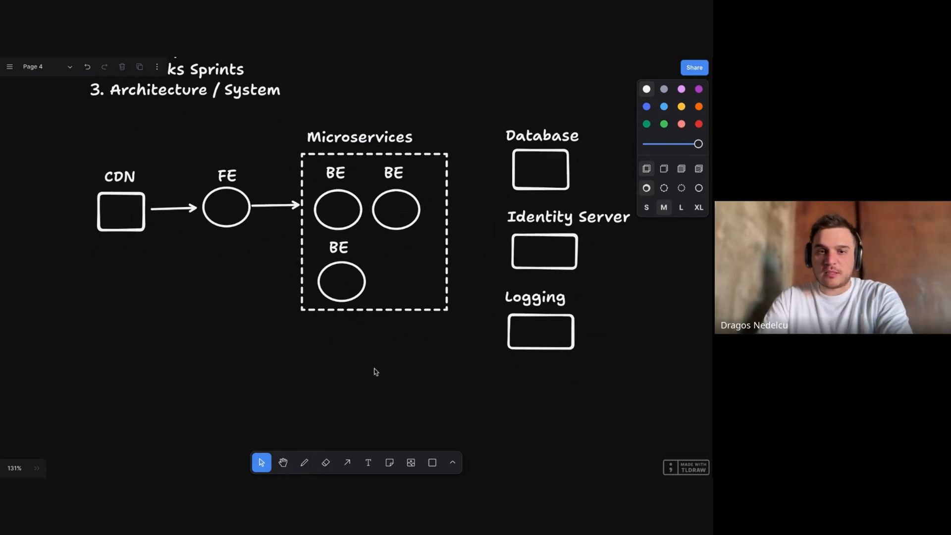
{"action": "left_click", "coordinate": [368, 463]}
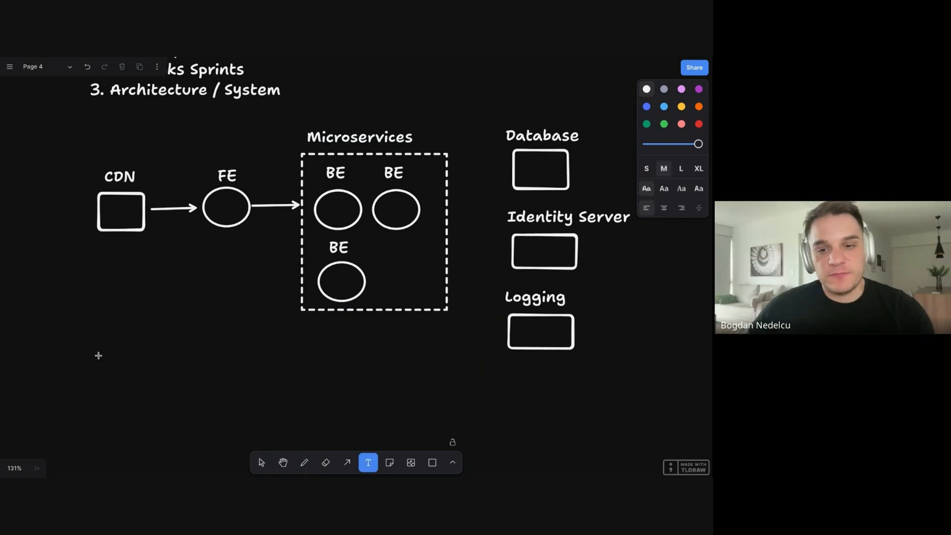
{"action": "mouse_move", "coordinate": [124, 378]}
{"action": "type", "text": "4."}
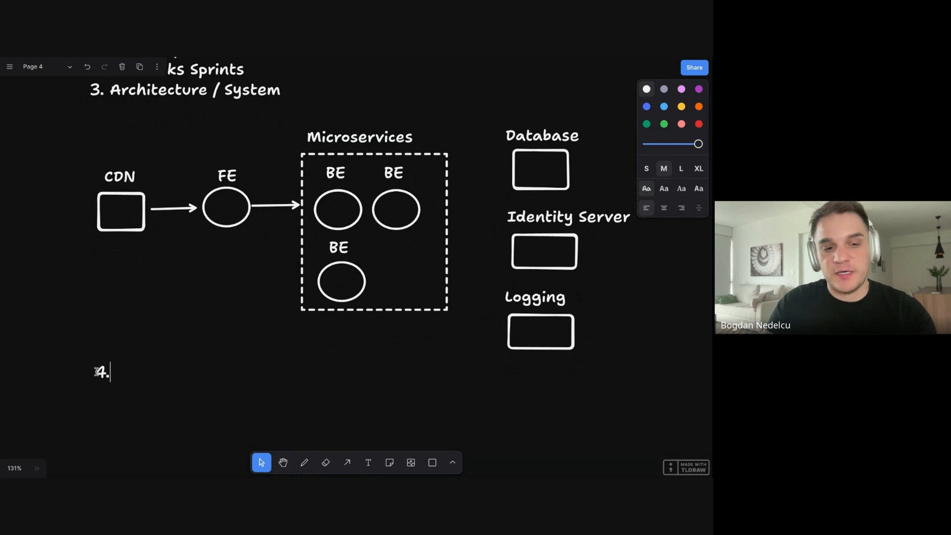
{"action": "type", "text": "Software Li"}
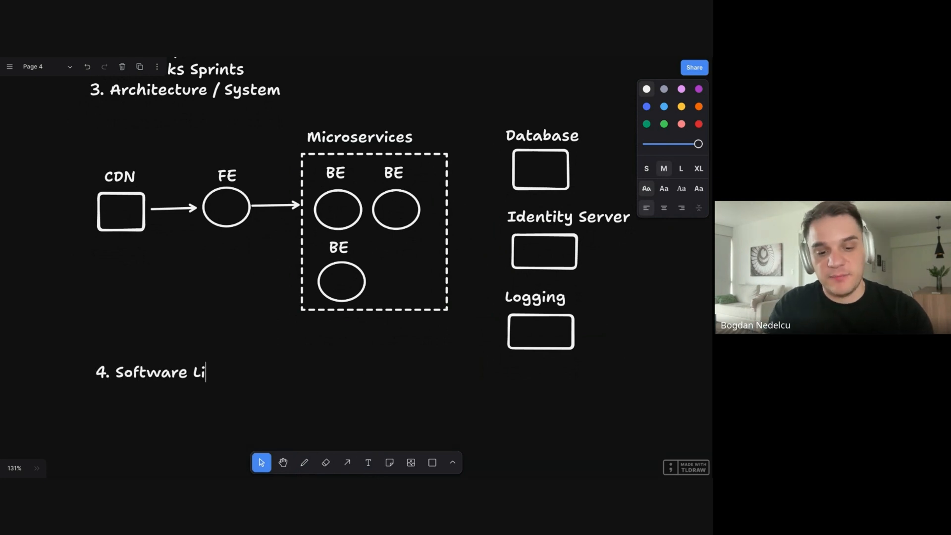
{"action": "type", "text": "fecycle"}
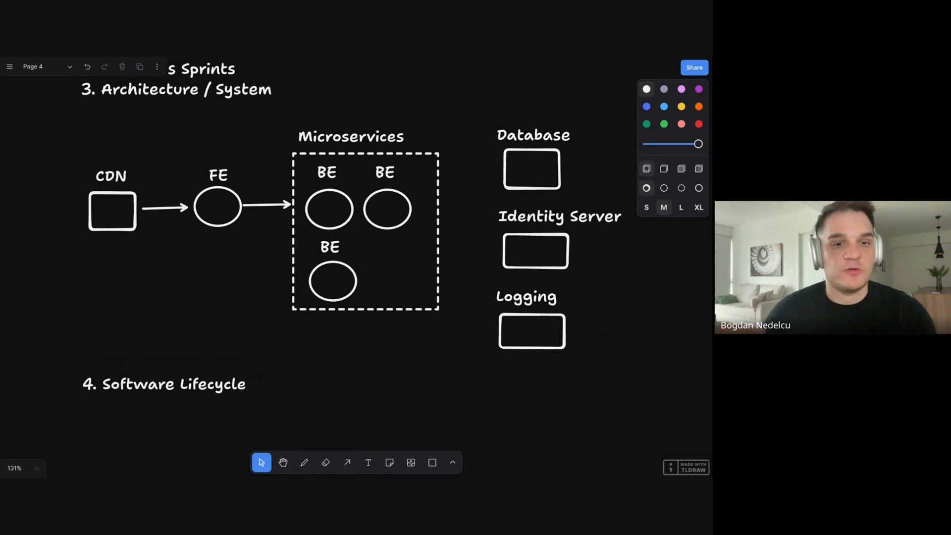
{"action": "left_click", "coordinate": [163, 384]}
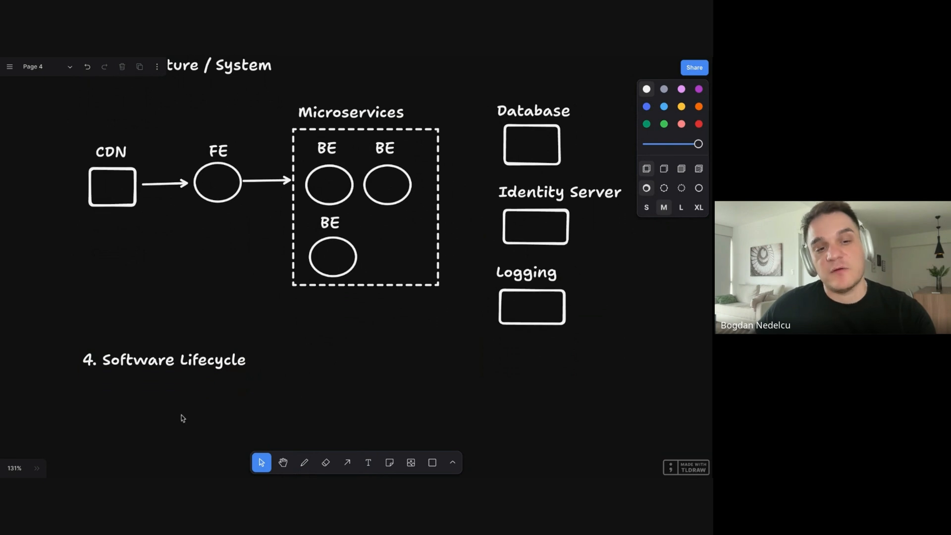
{"action": "mouse_move", "coordinate": [457, 407]}
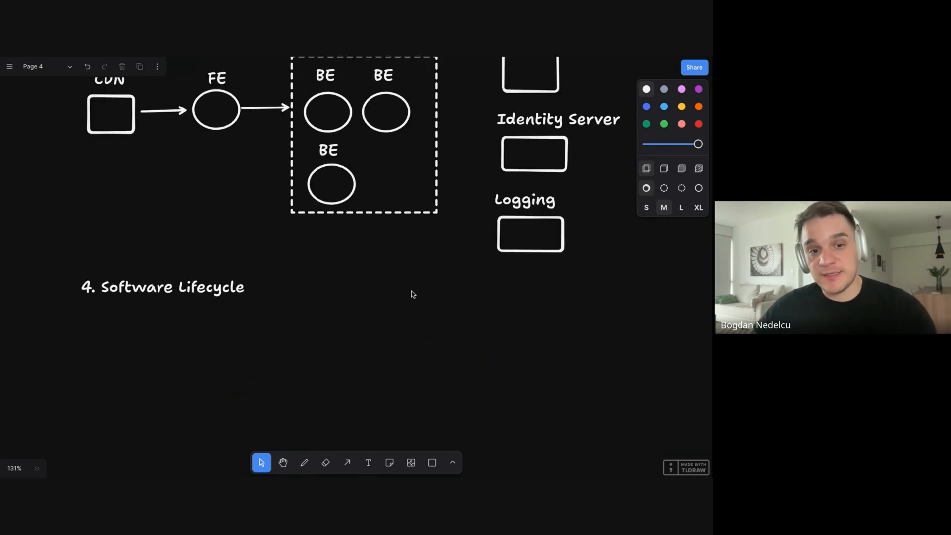
Step: Lay out Build, Linting, Tests and Deployment boxes in a row under Software Lifecycle
{"action": "left_click", "coordinate": [529, 235]}
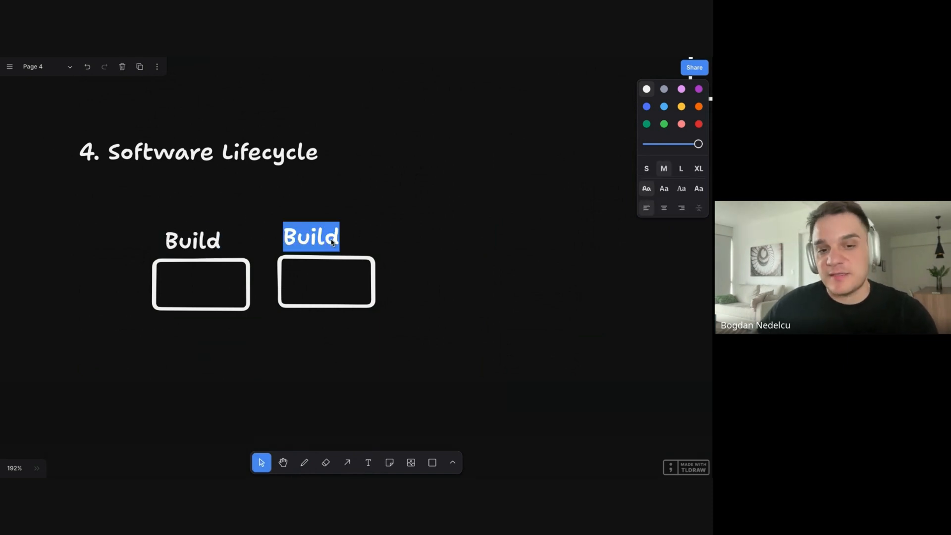
{"action": "type", "text": "E"}
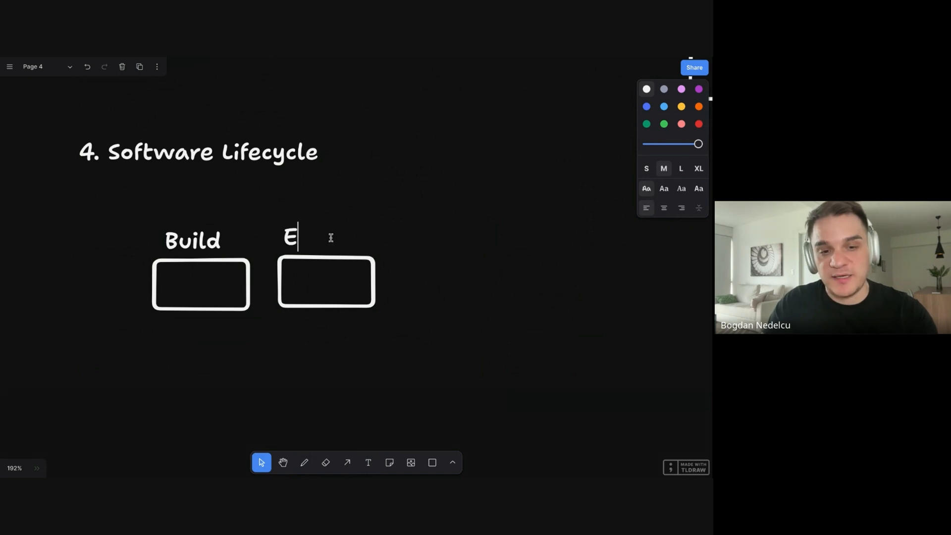
{"action": "type", "text": "Linting/"}
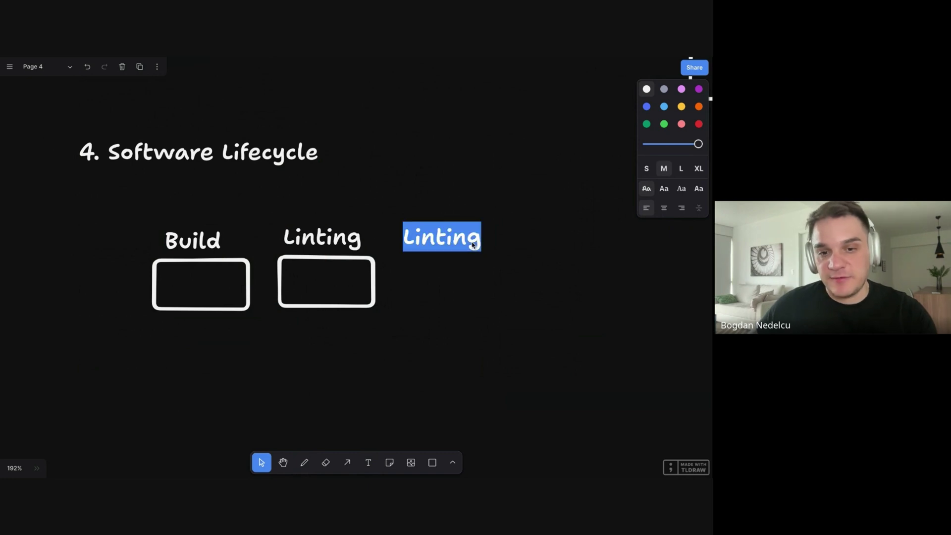
{"action": "type", "text": "Tests"}
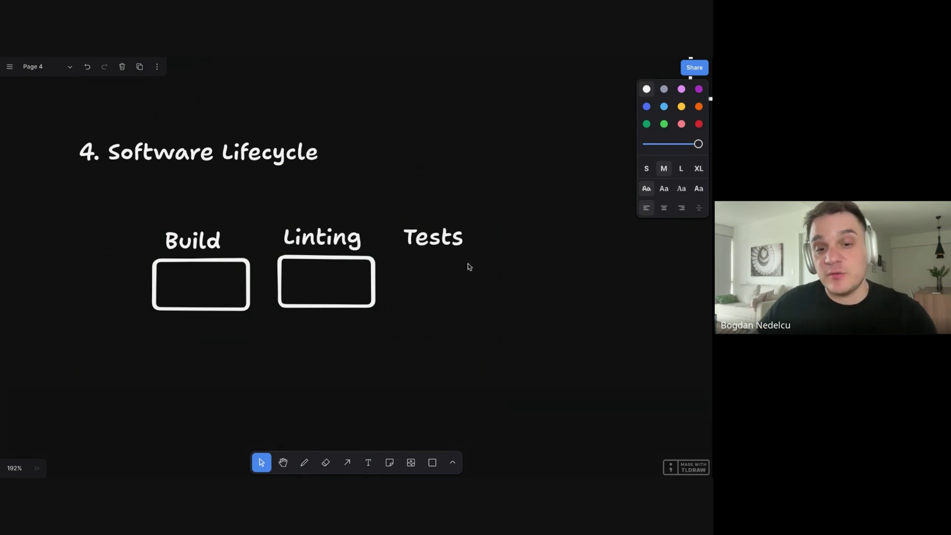
{"action": "left_click", "coordinate": [323, 289]}
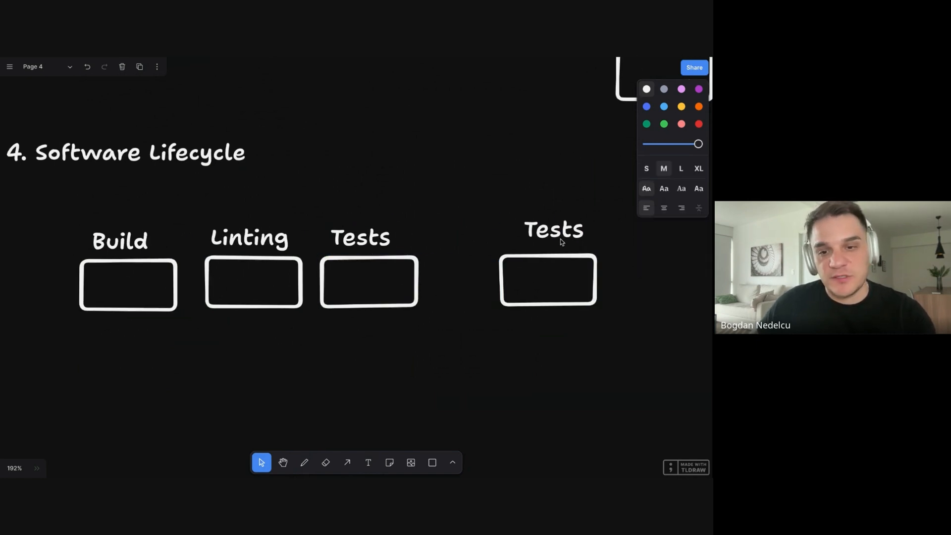
{"action": "left_click", "coordinate": [553, 233]}
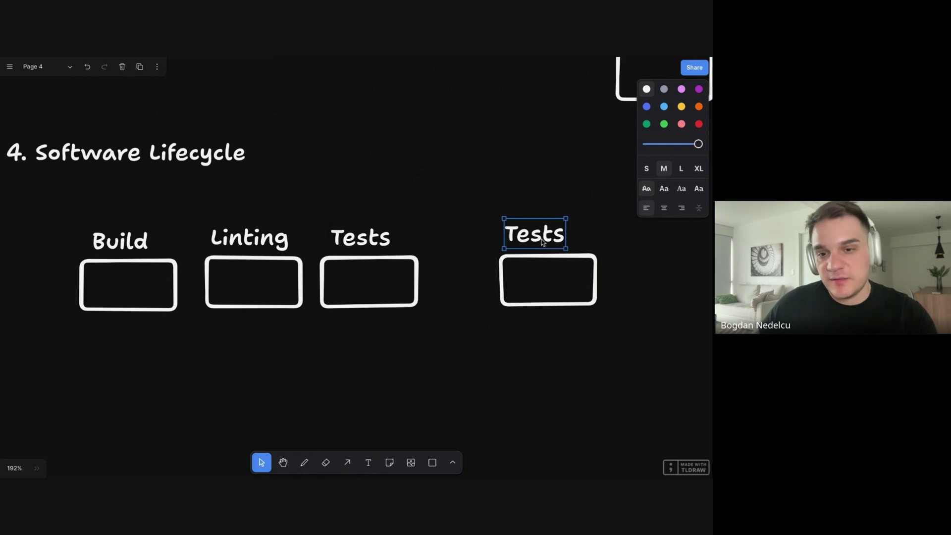
{"action": "type", "text": "Deployment"}
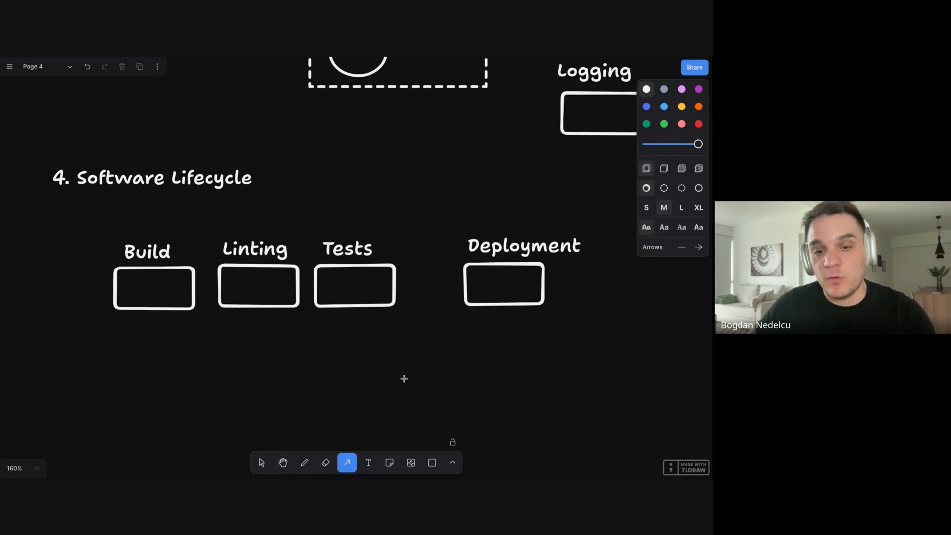
Step: Connect Tests to Deployment with an arrow and note '- Containers - ECS' under Deployment
{"action": "left_click_drag", "start_coordinate": [397, 285], "coordinate": [452, 282]}
{"action": "type", "text": "-"}
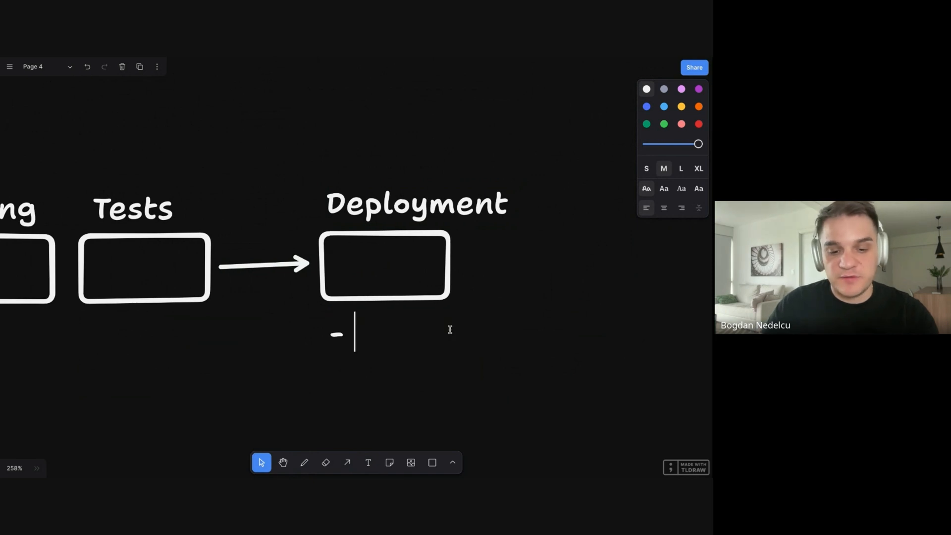
{"action": "type", "text": "Containe"}
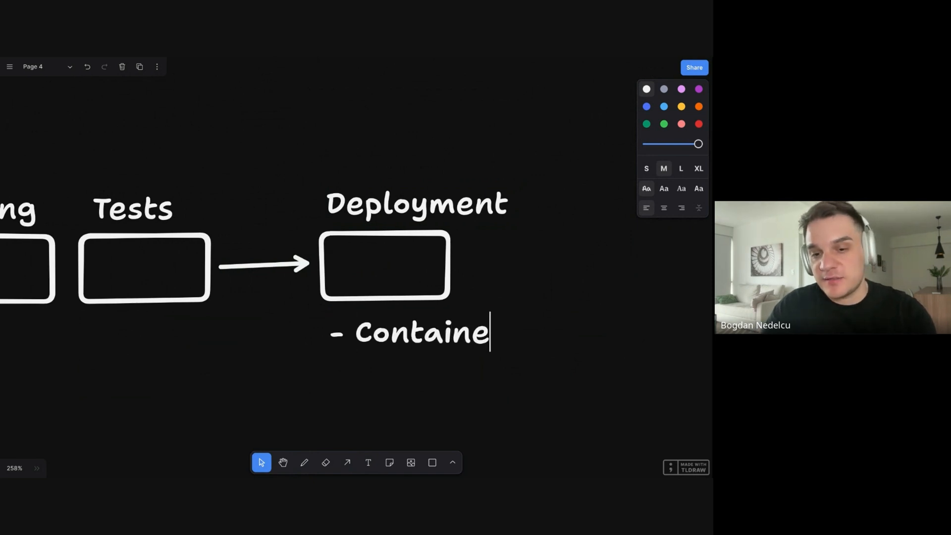
{"action": "type", "text": "rs - ECS"}
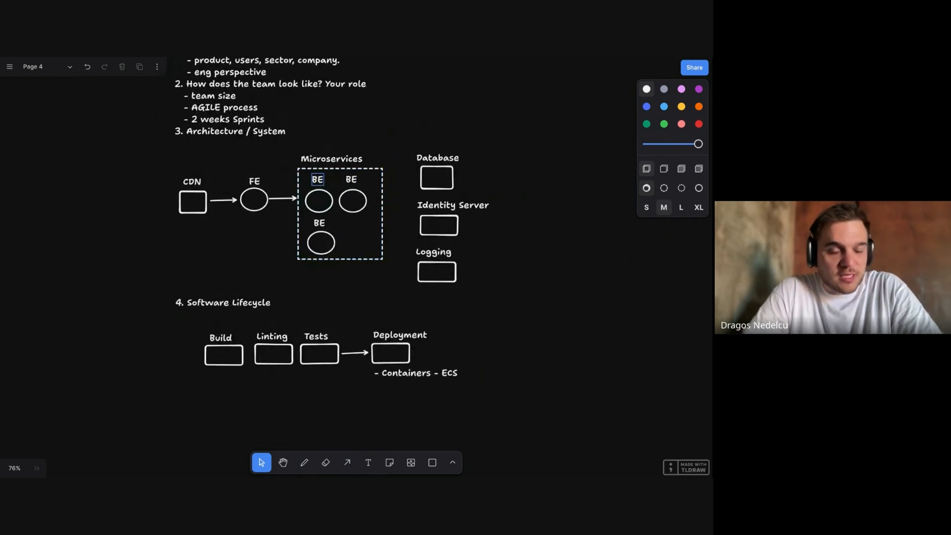
{"action": "scroll", "scroll_direction": "down", "scroll_amount": 3}
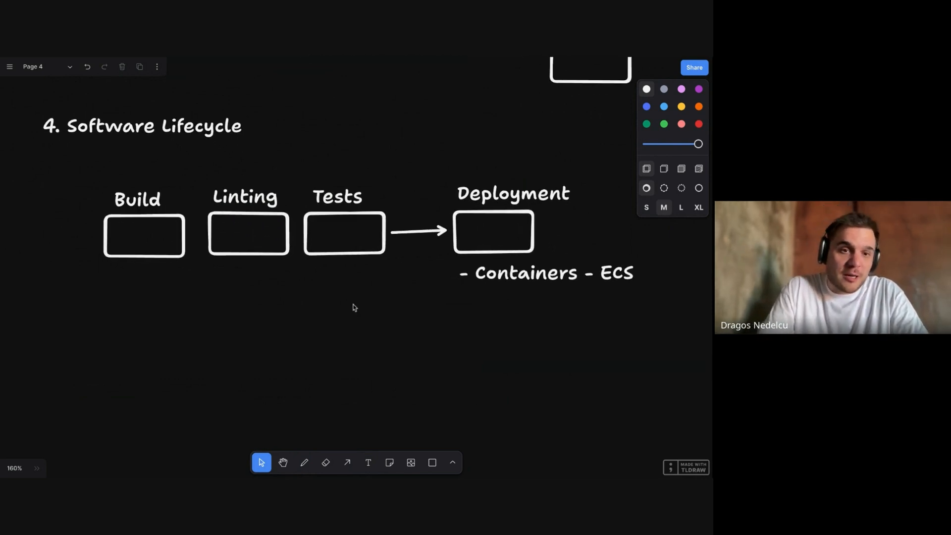
{"action": "scroll", "scroll_direction": "down", "scroll_amount": 3}
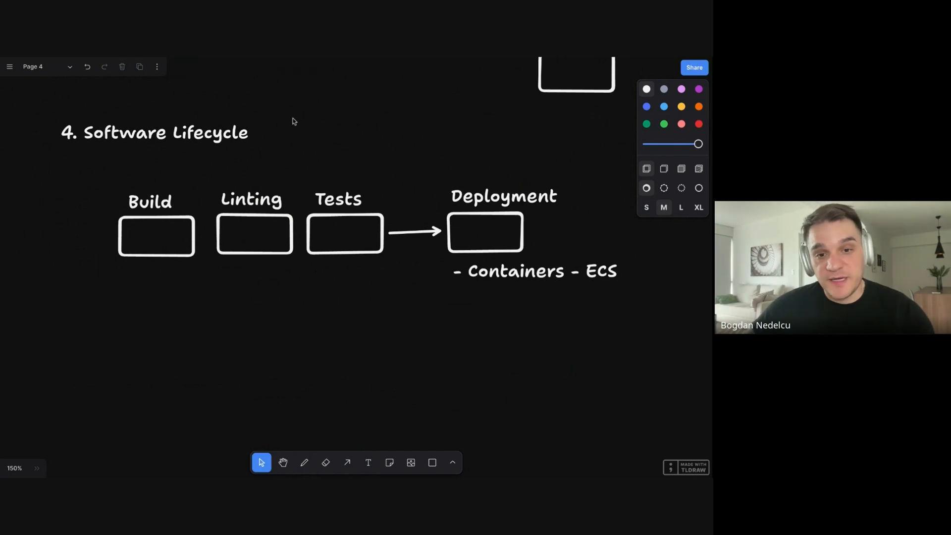
Step: Copy the Software Lifecycle heading lower and retype it as '5. API Design'
{"action": "left_click", "coordinate": [154, 132]}
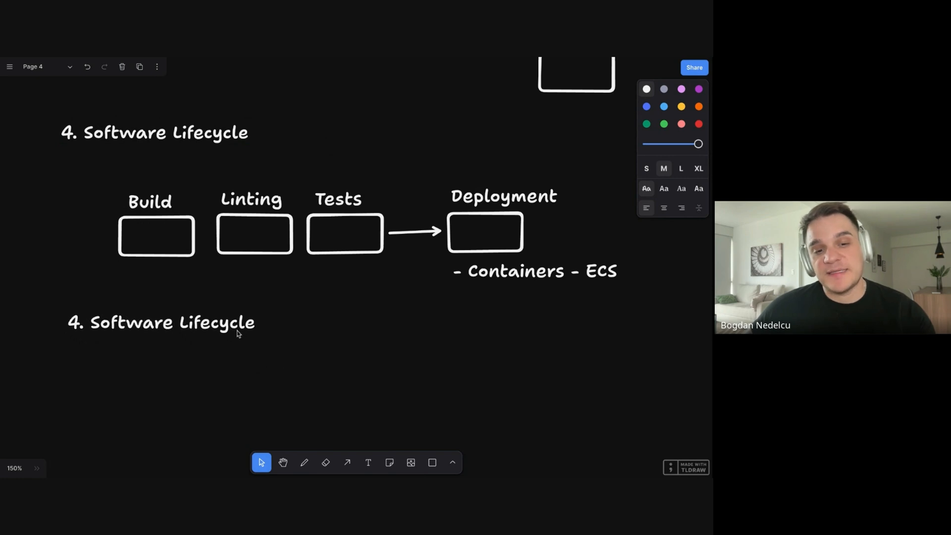
{"action": "double_click", "coordinate": [160, 322]}
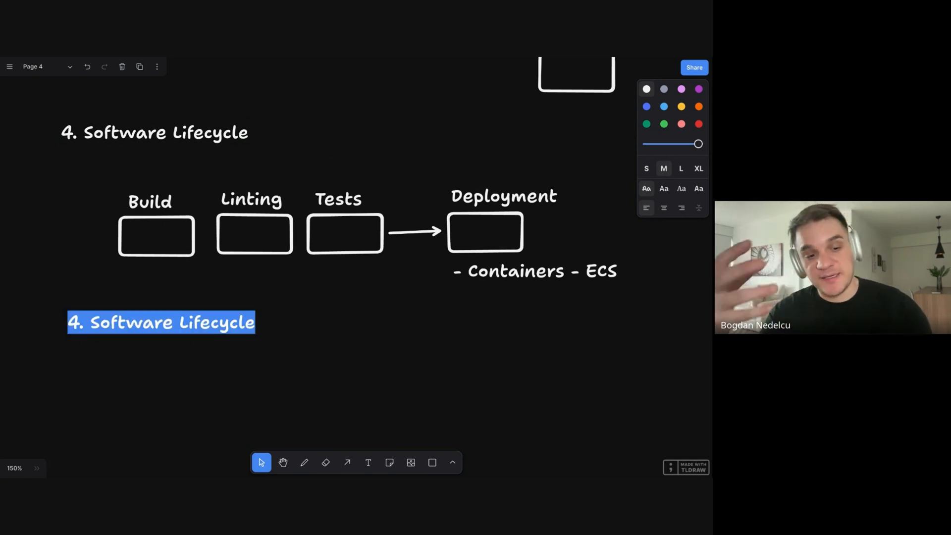
{"action": "type", "text": "5."}
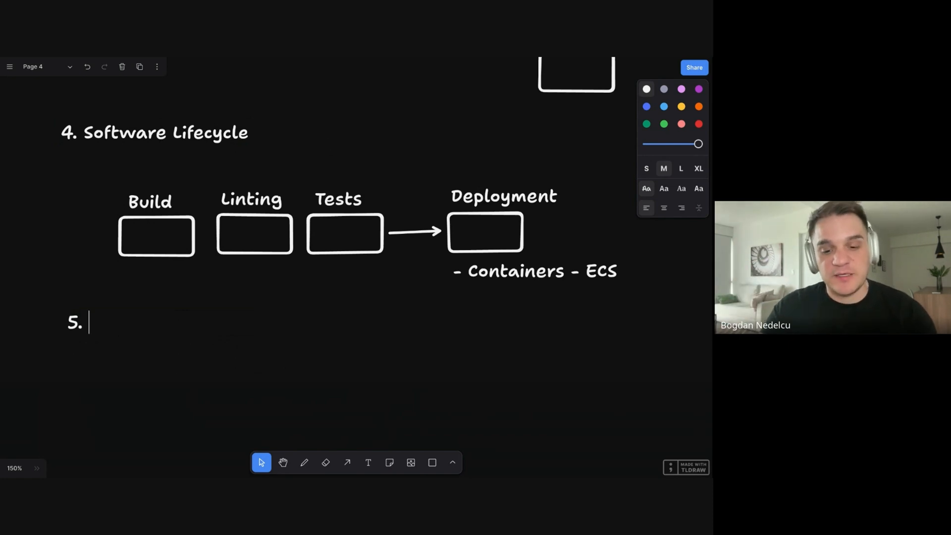
{"action": "type", "text": "API Design"}
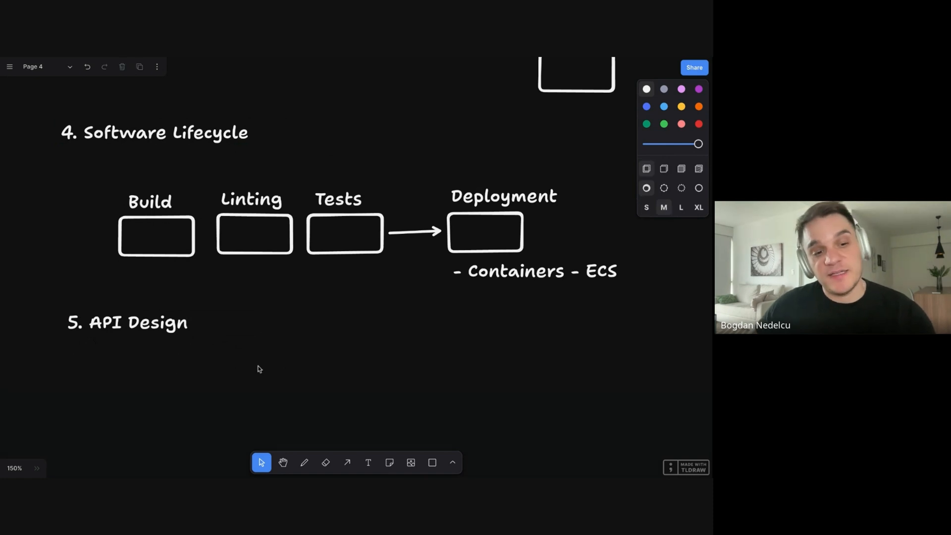
{"action": "left_click", "coordinate": [127, 323]}
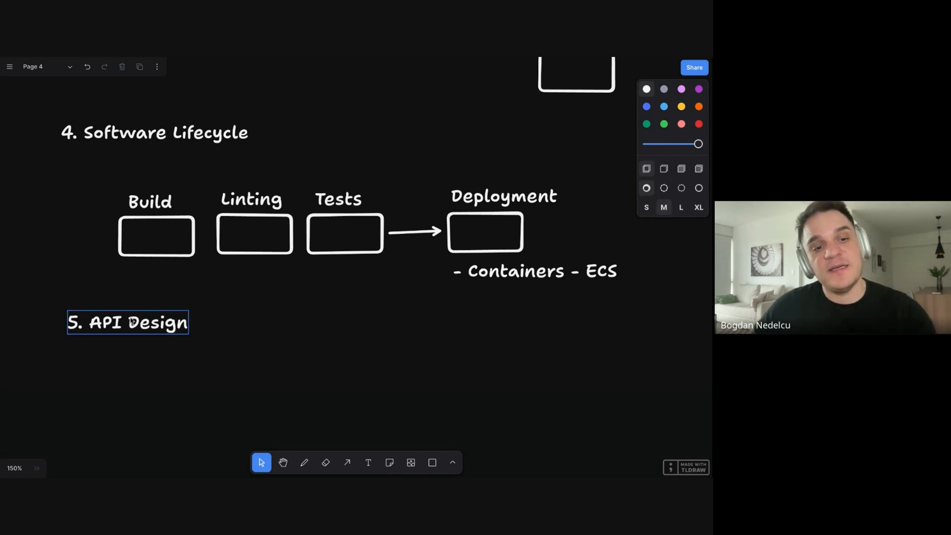
{"action": "left_click", "coordinate": [259, 378]}
{"action": "type", "text": "-"}
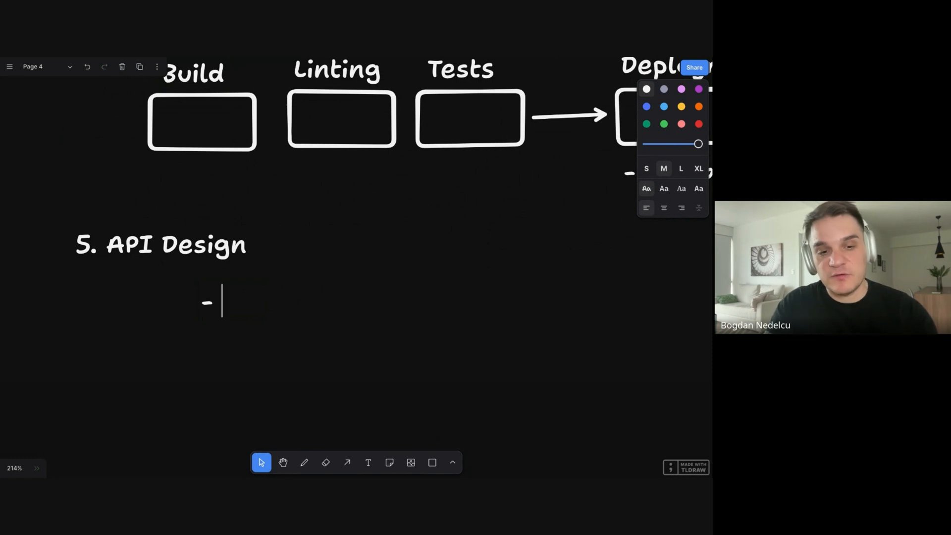
Step: Write bullets 'REST, GraphQL', '- Databases' and 'Event Streaming' under API Design
{"action": "type", "text": "REST, GraphQL"}
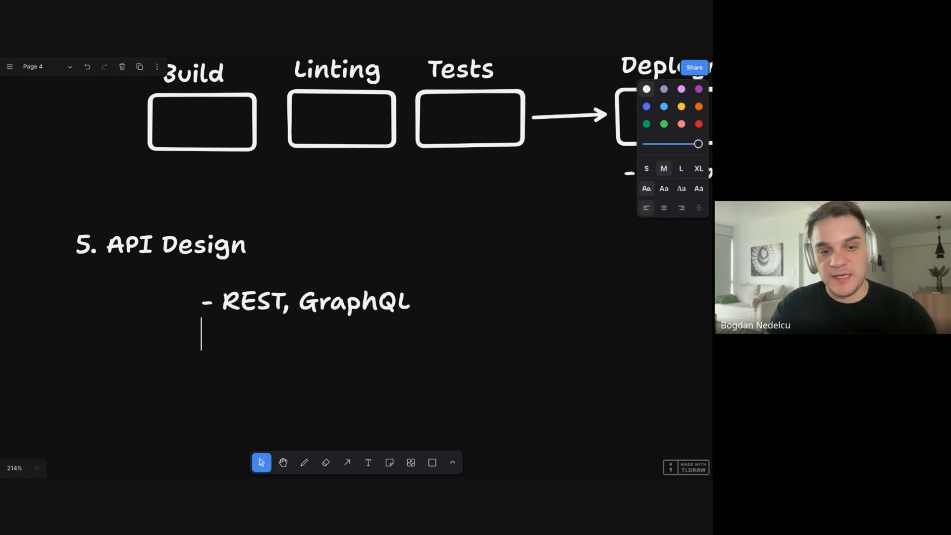
{"action": "type", "text": "- Dat"}
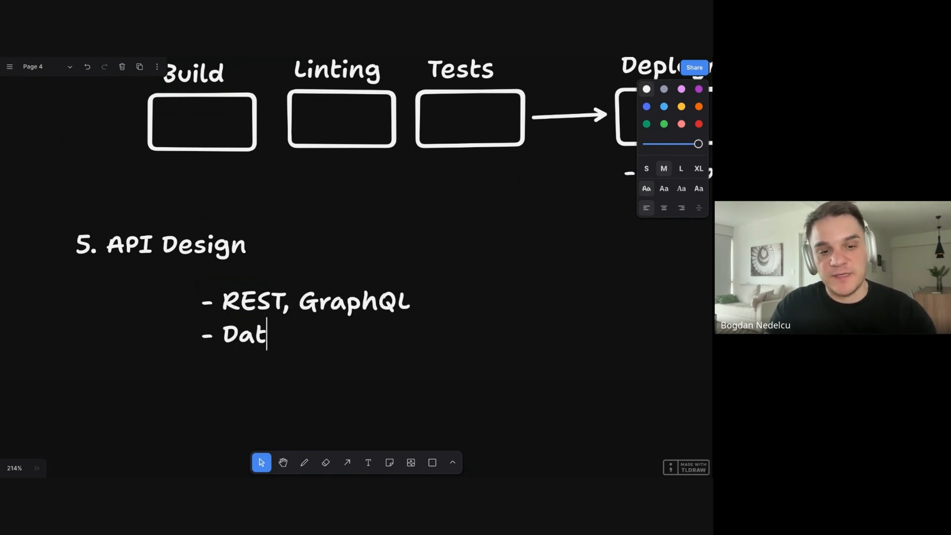
{"action": "type", "text": "abases"}
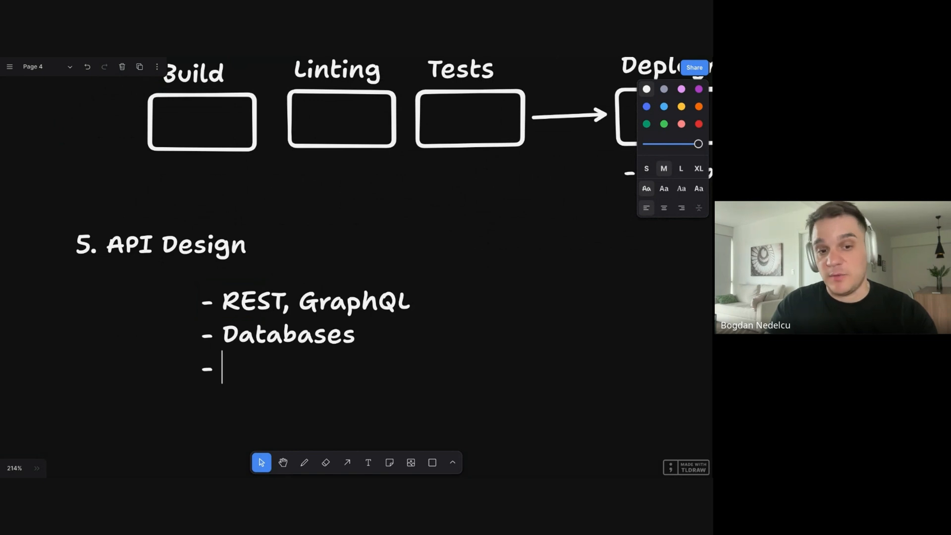
{"action": "type", "text": "Event St"}
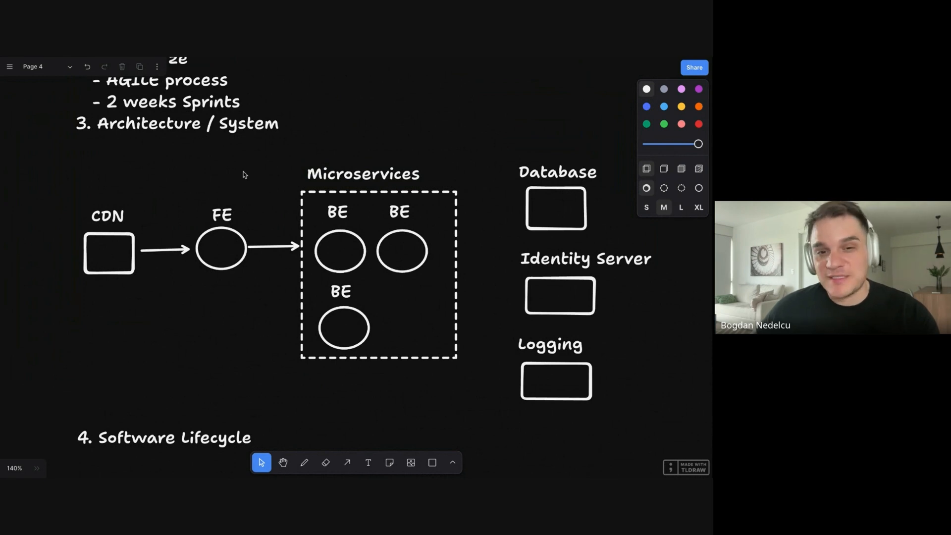
{"action": "scroll", "scroll_direction": "down", "scroll_amount": 3}
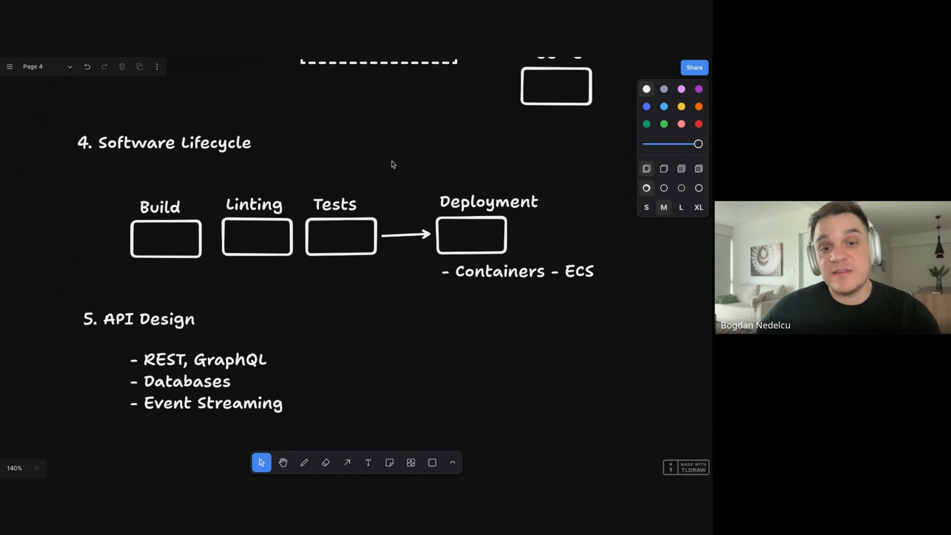
{"action": "mouse_move", "coordinate": [404, 169]}
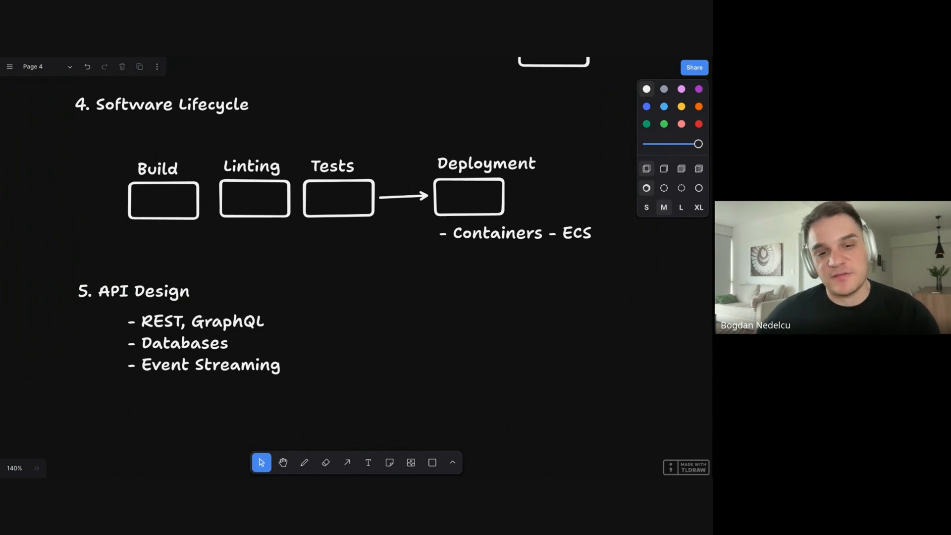
{"action": "mouse_move", "coordinate": [231, 143]}
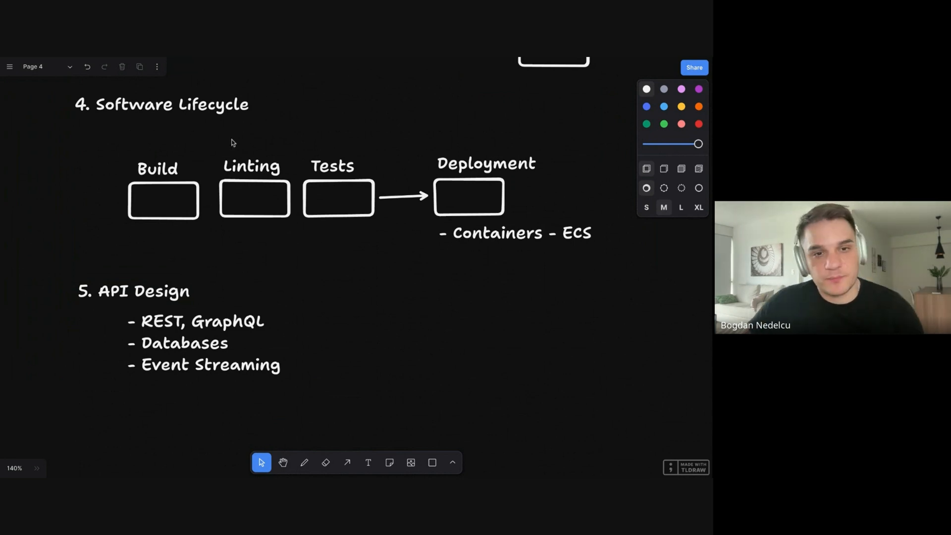